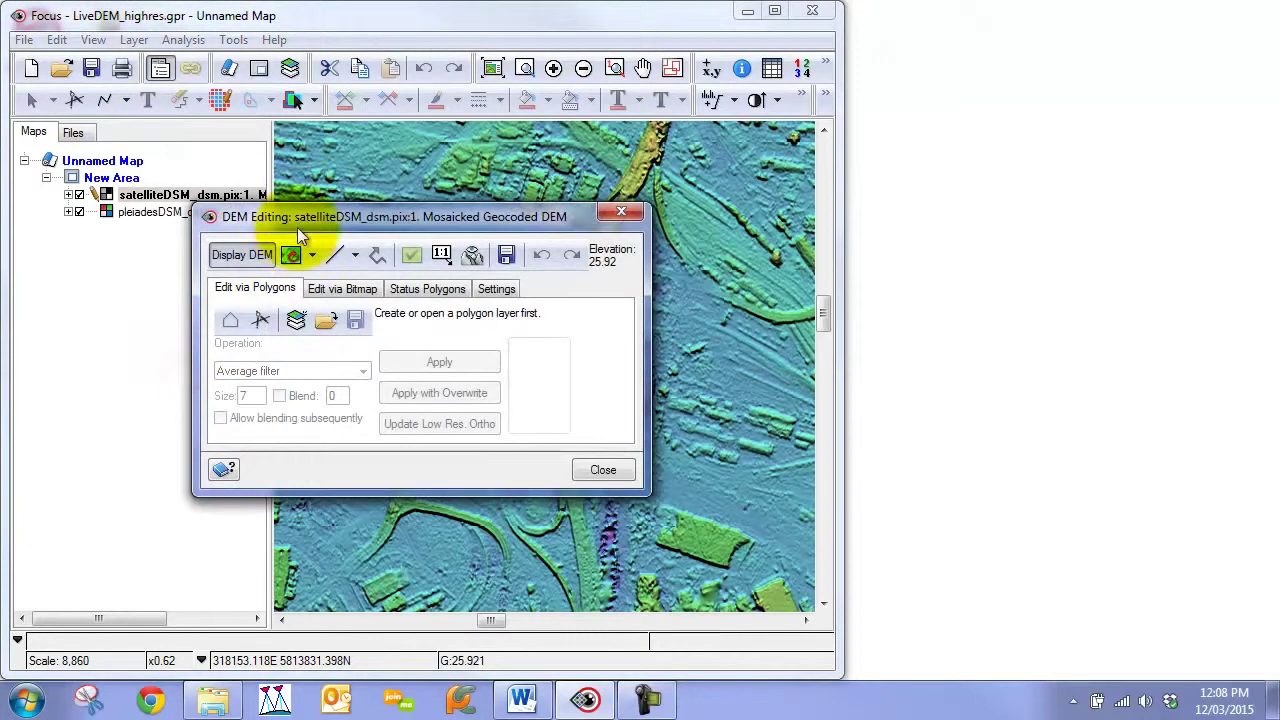
- Move the DEM Editing dialog to the lower left and create a temporary polygon layer
left_click_drag(395, 217, 205, 405)
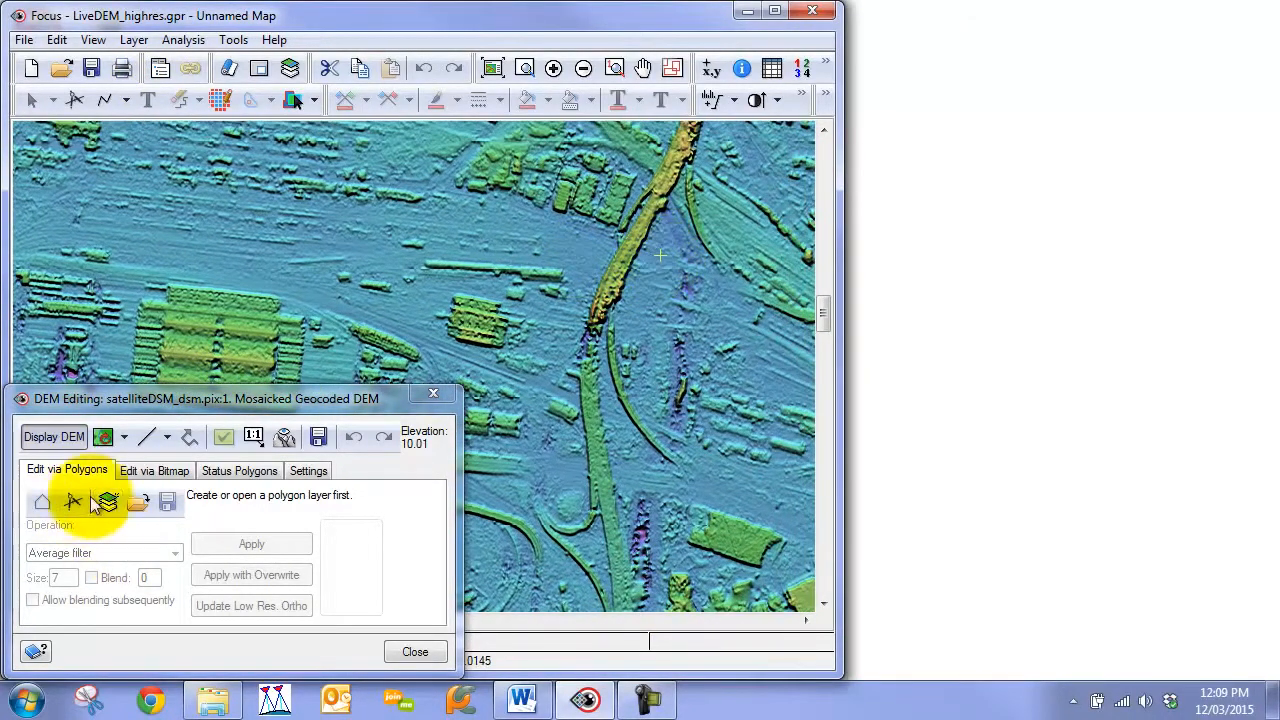
left_click(105, 502)
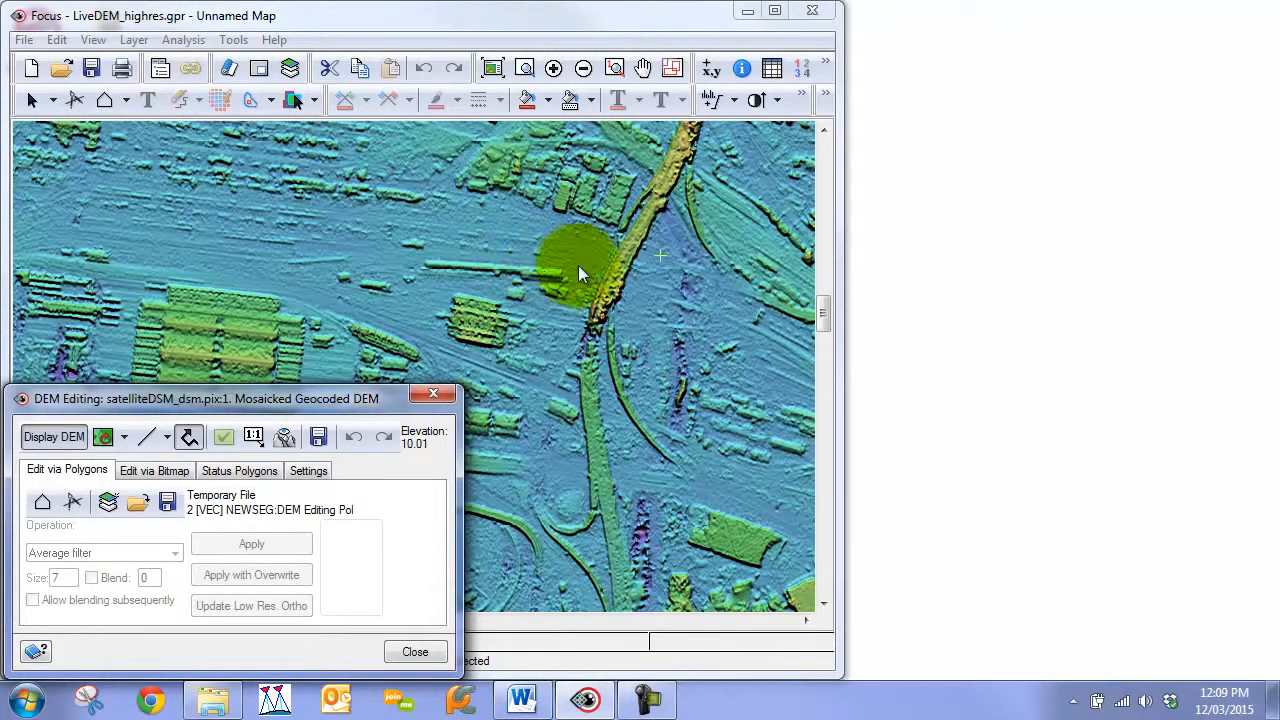
left_click(252, 437)
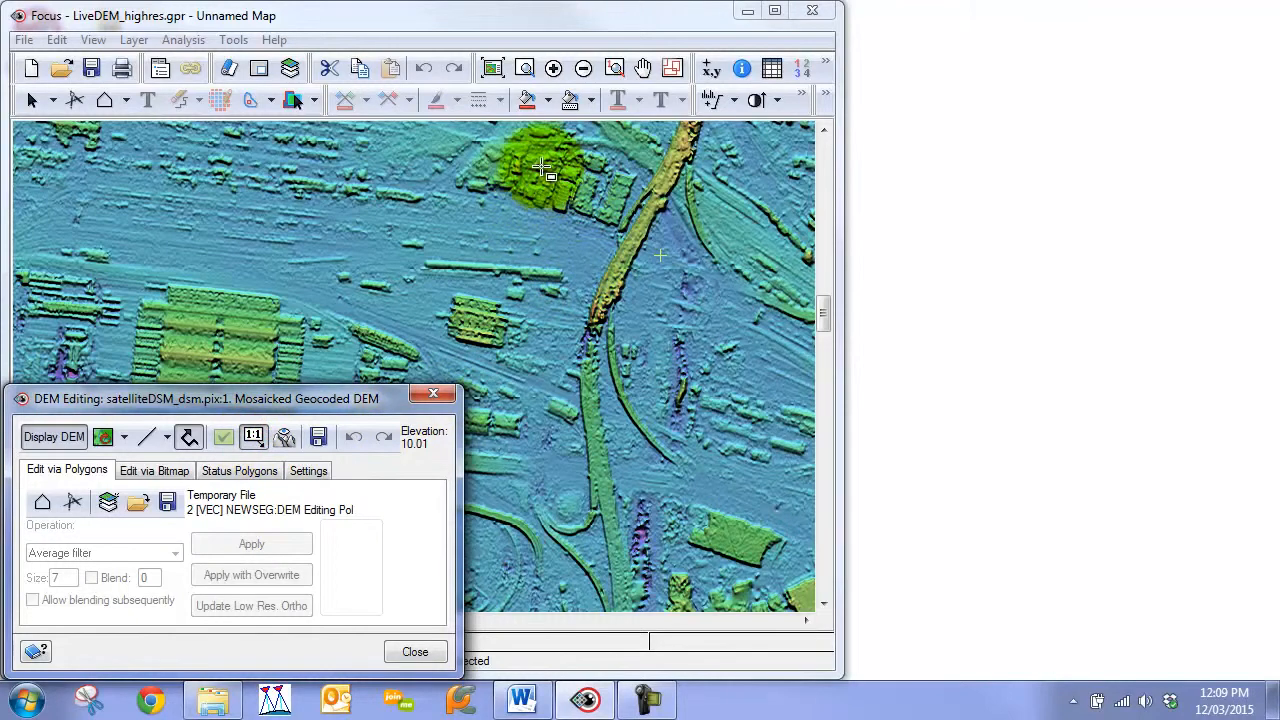
- Open the Full Res. Ortho Preview (1:1) and position its footprint over the overpass
left_click(672, 435)
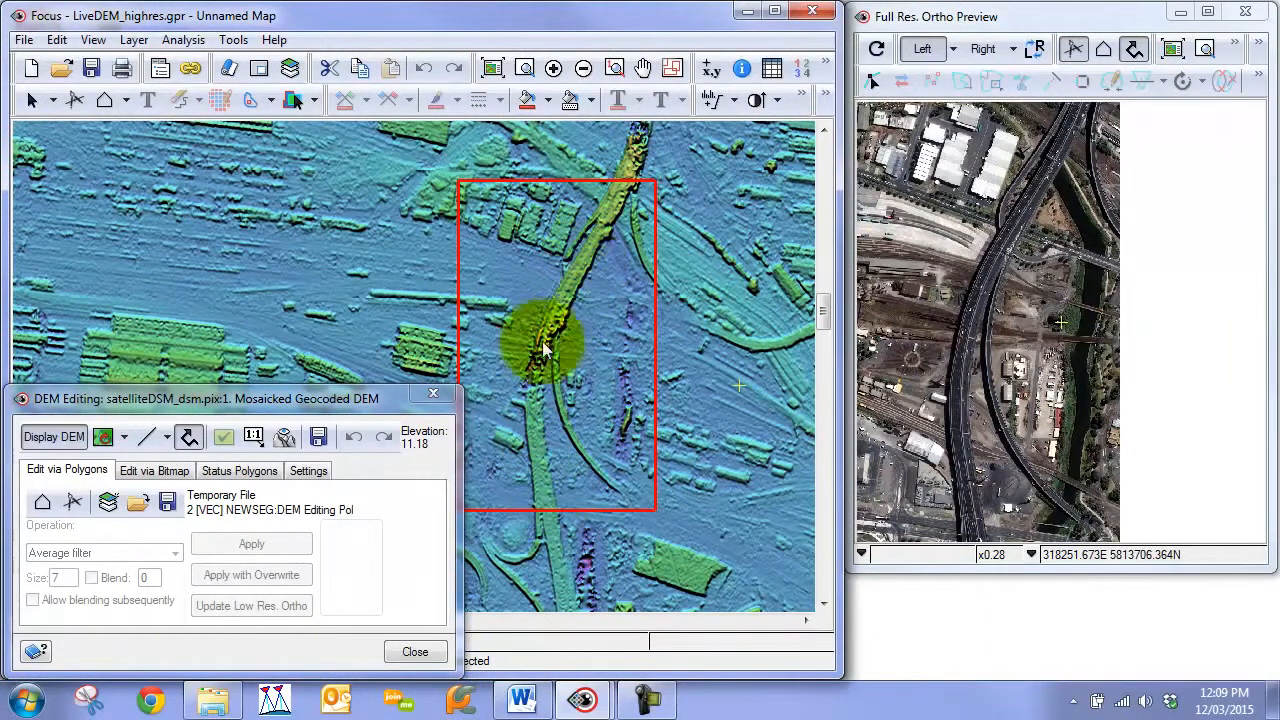
left_click_drag(545, 345, 540, 390)
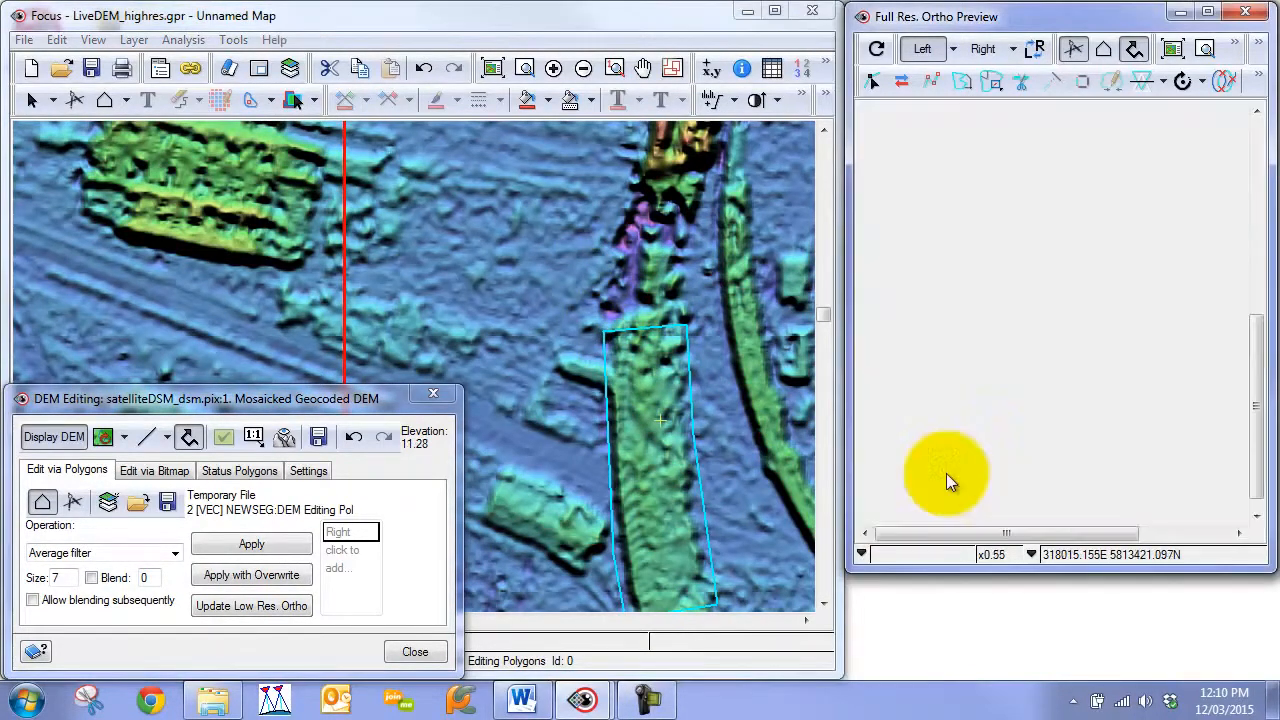
- Bring the overpass imagery back into the ortho preview with the edit polygon overlaid
left_click(987, 82)
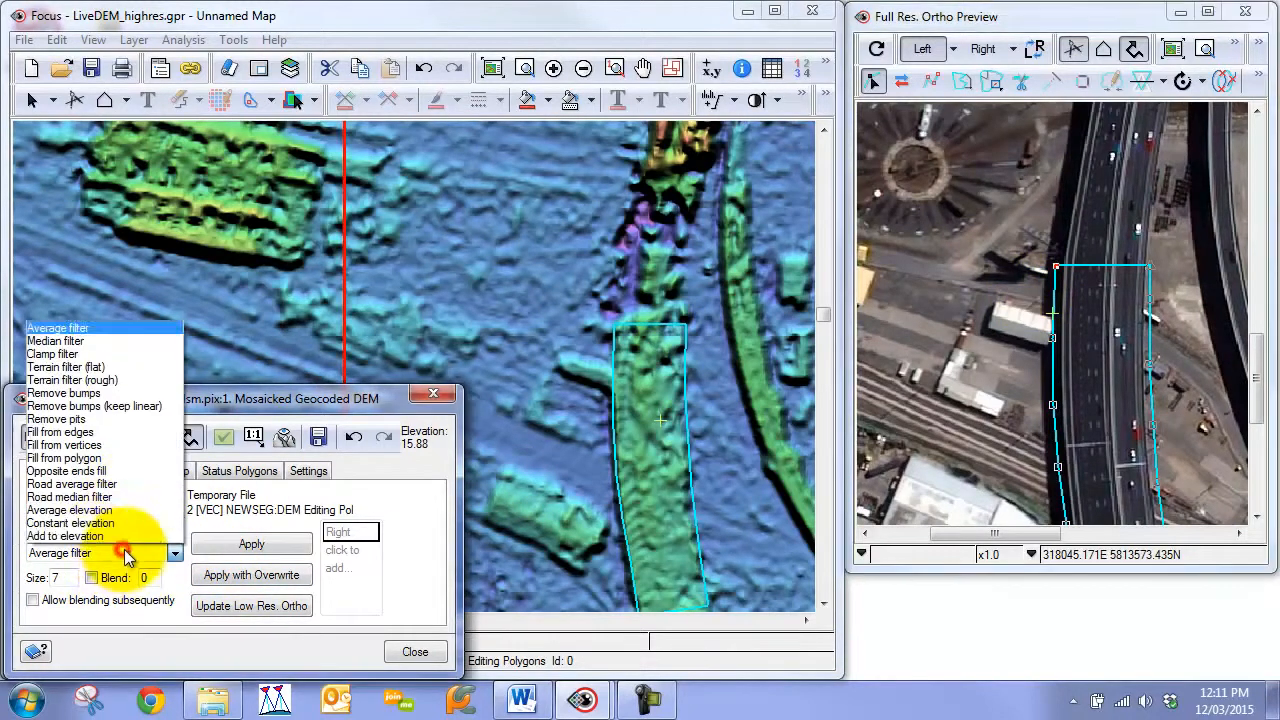
- Run Road median filter at size 25 inside the polygon and regenerate the ortho preview
left_click(72, 497)
type("25")
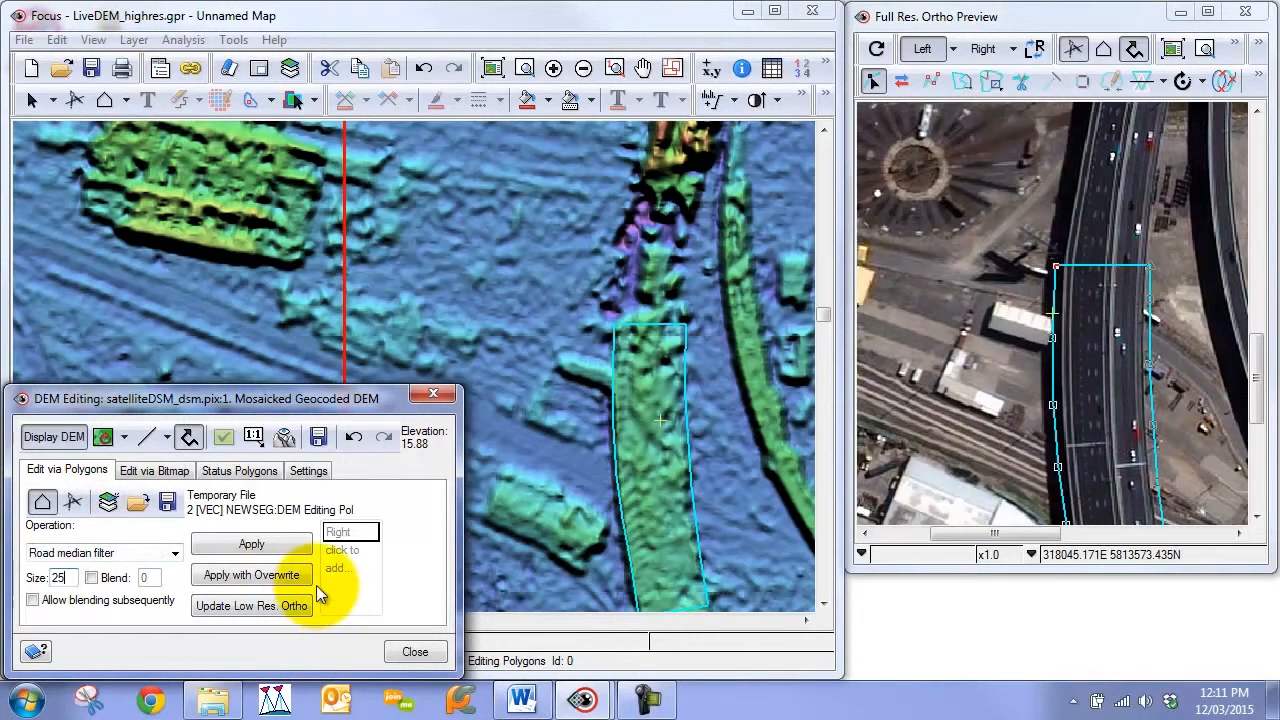
left_click(251, 544)
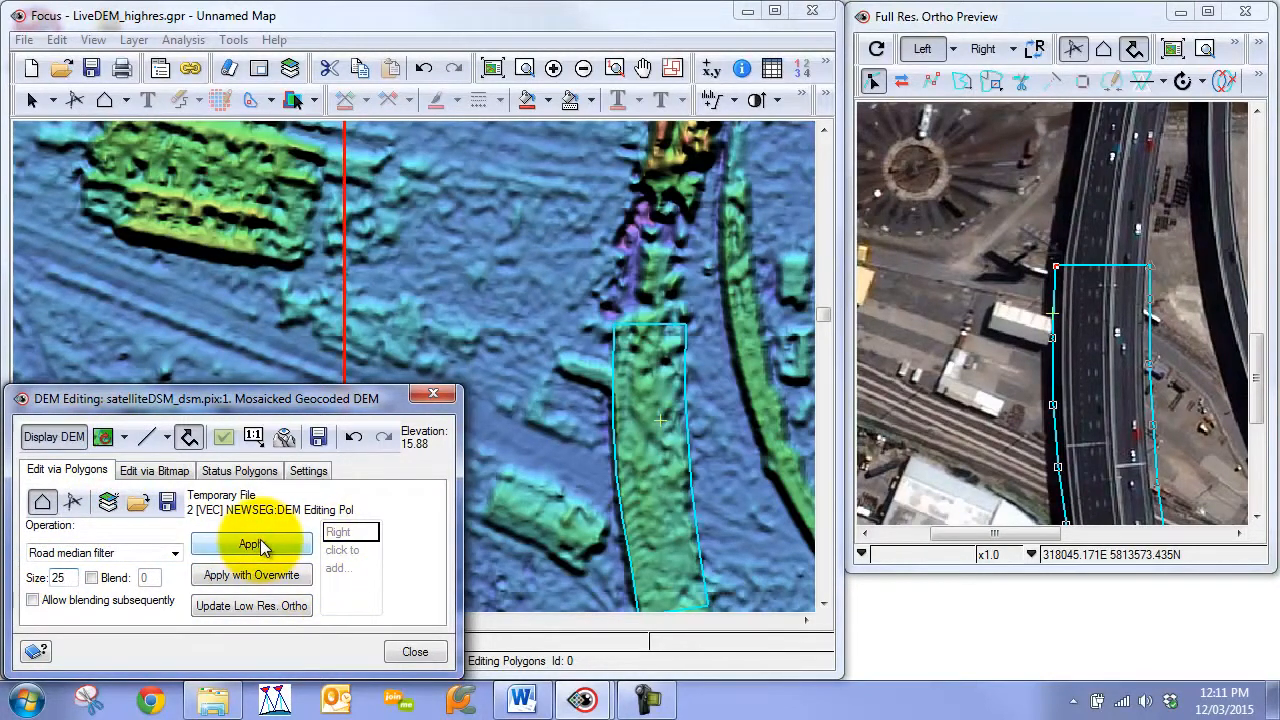
left_click(251, 544)
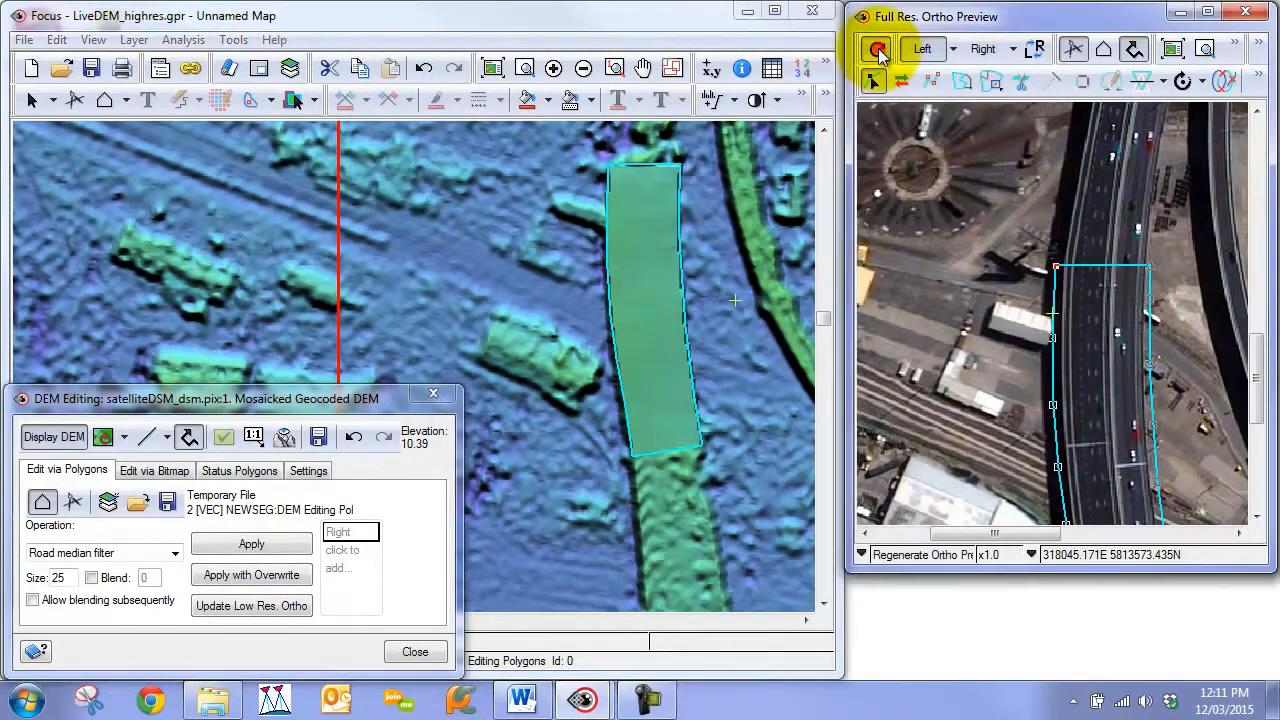
left_click(876, 48)
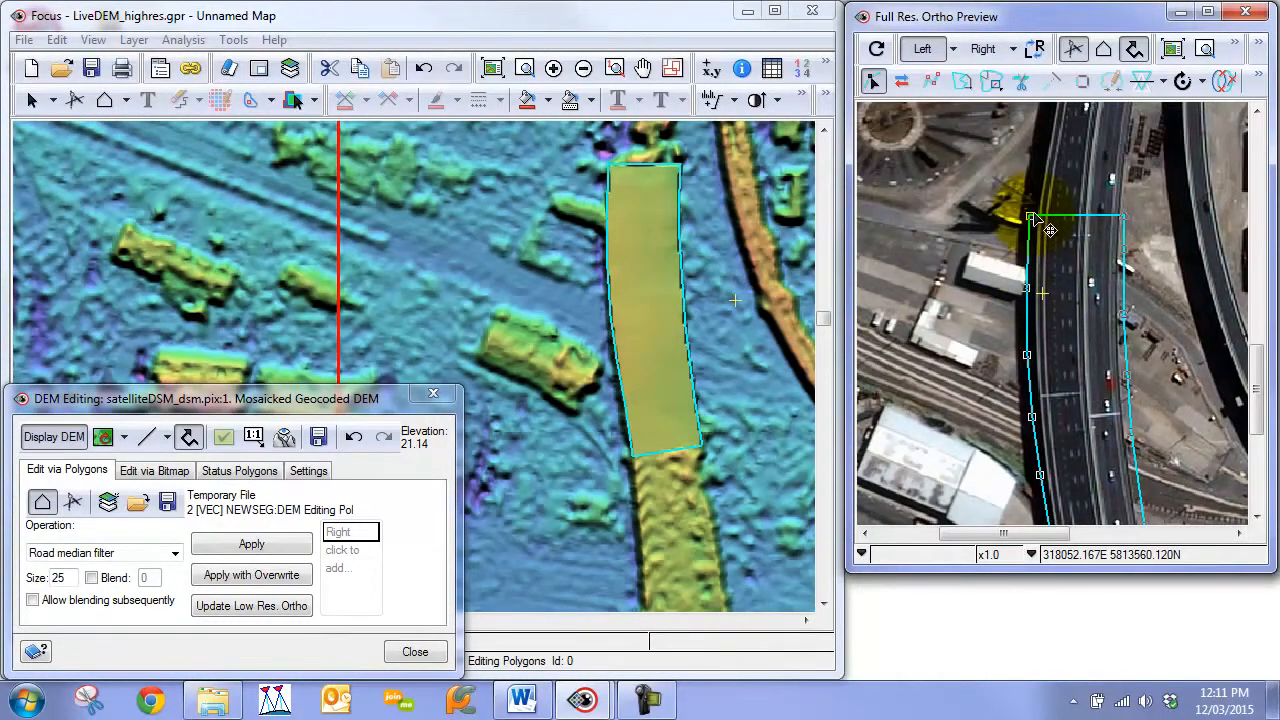
- Fit a polygon corner onto the overpass road edge
left_click(251, 544)
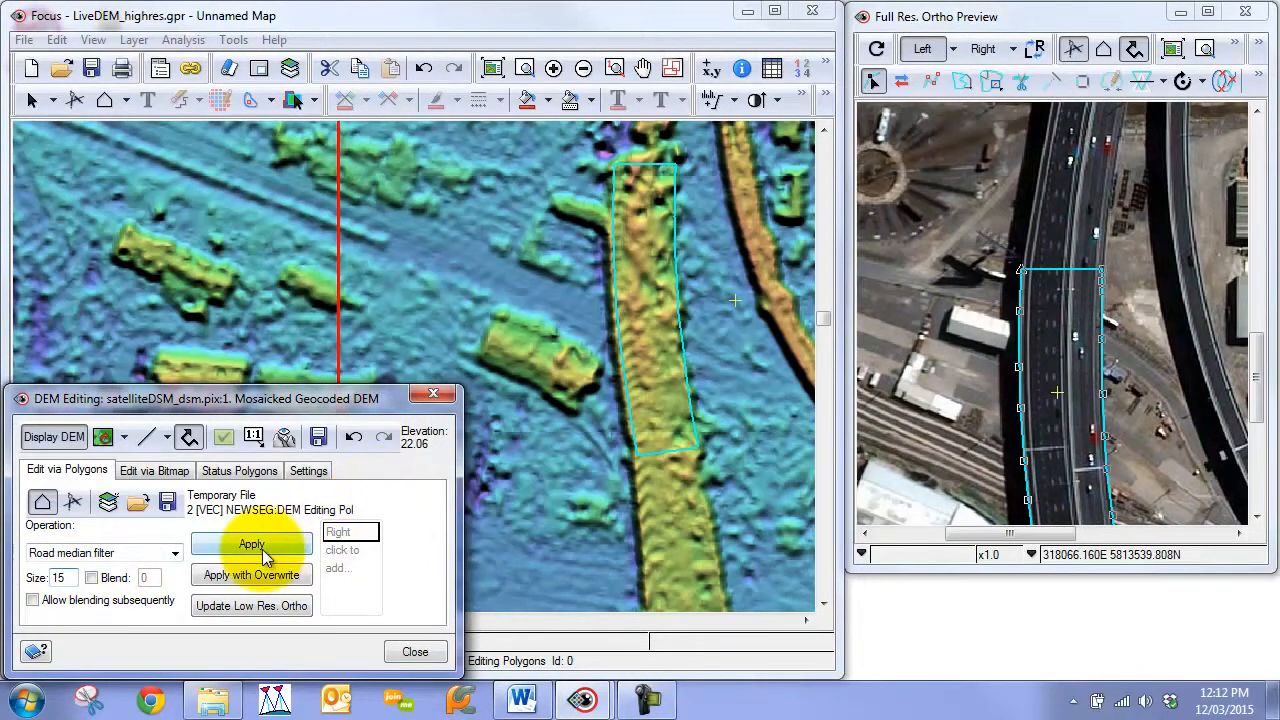
- Apply the size-15 road median filter in the polygon and regenerate the ortho preview
left_click(251, 544)
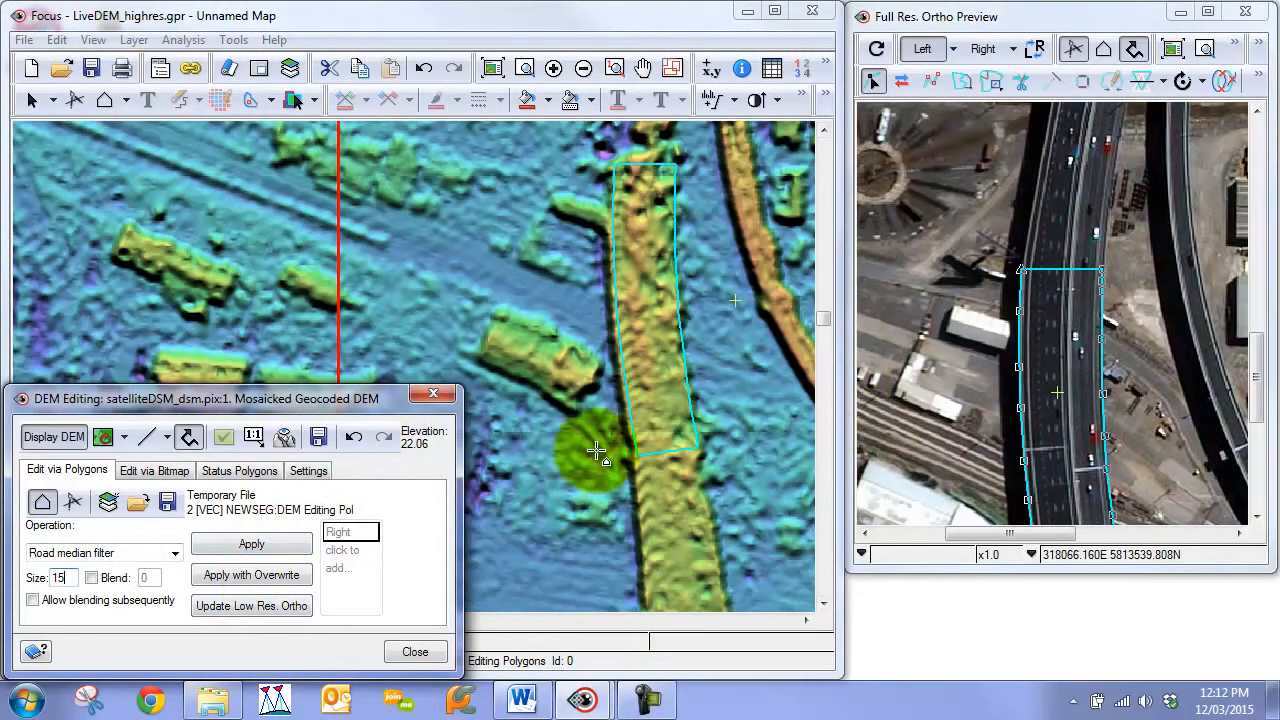
left_click(251, 544)
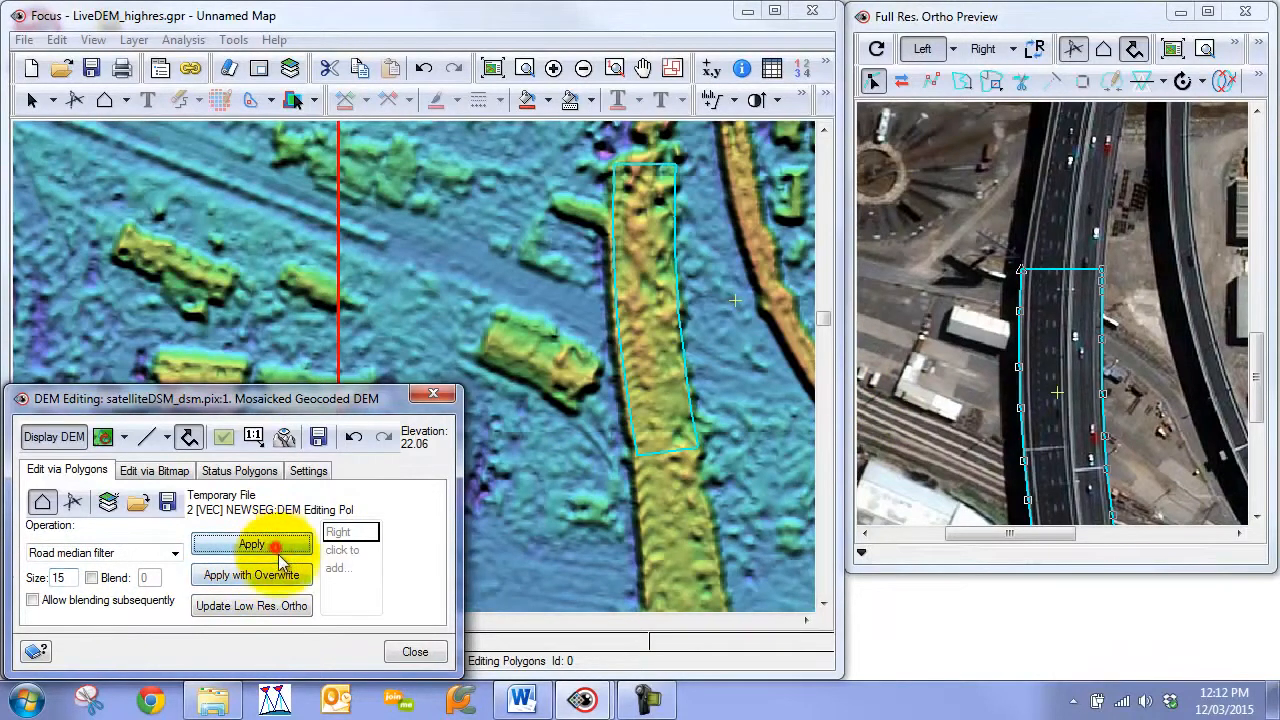
left_click(251, 544)
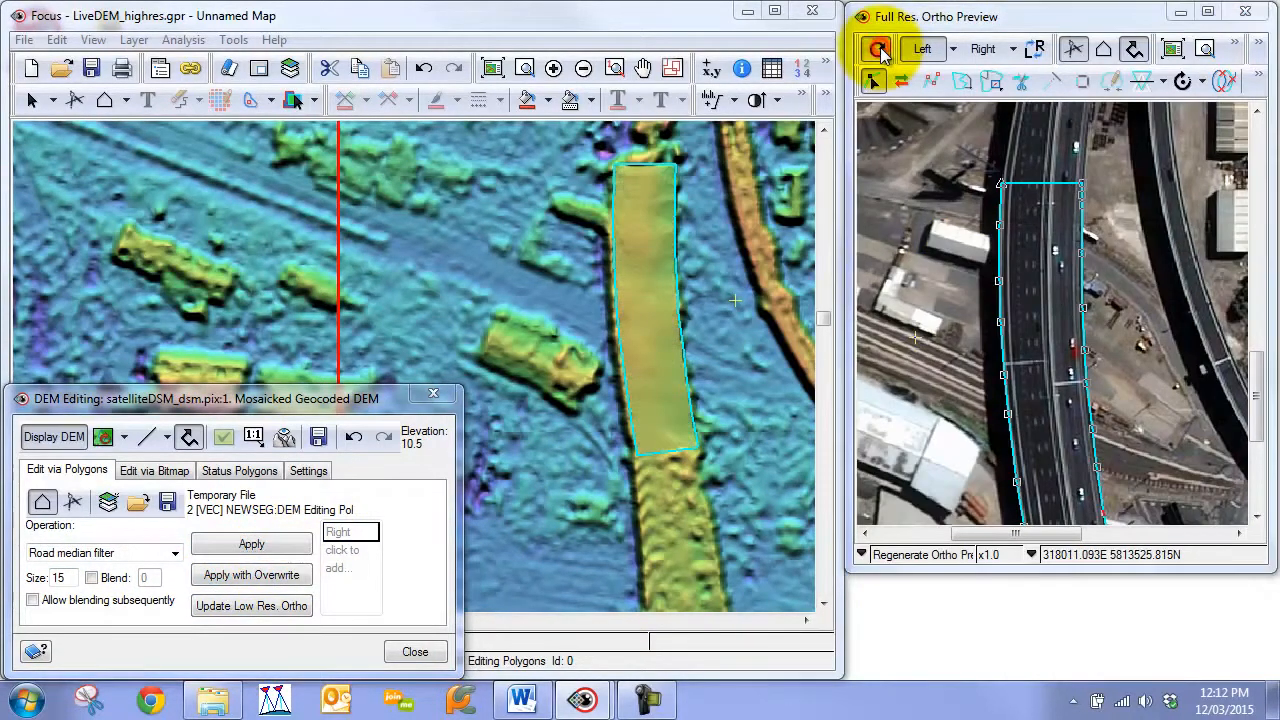
left_click(883, 49)
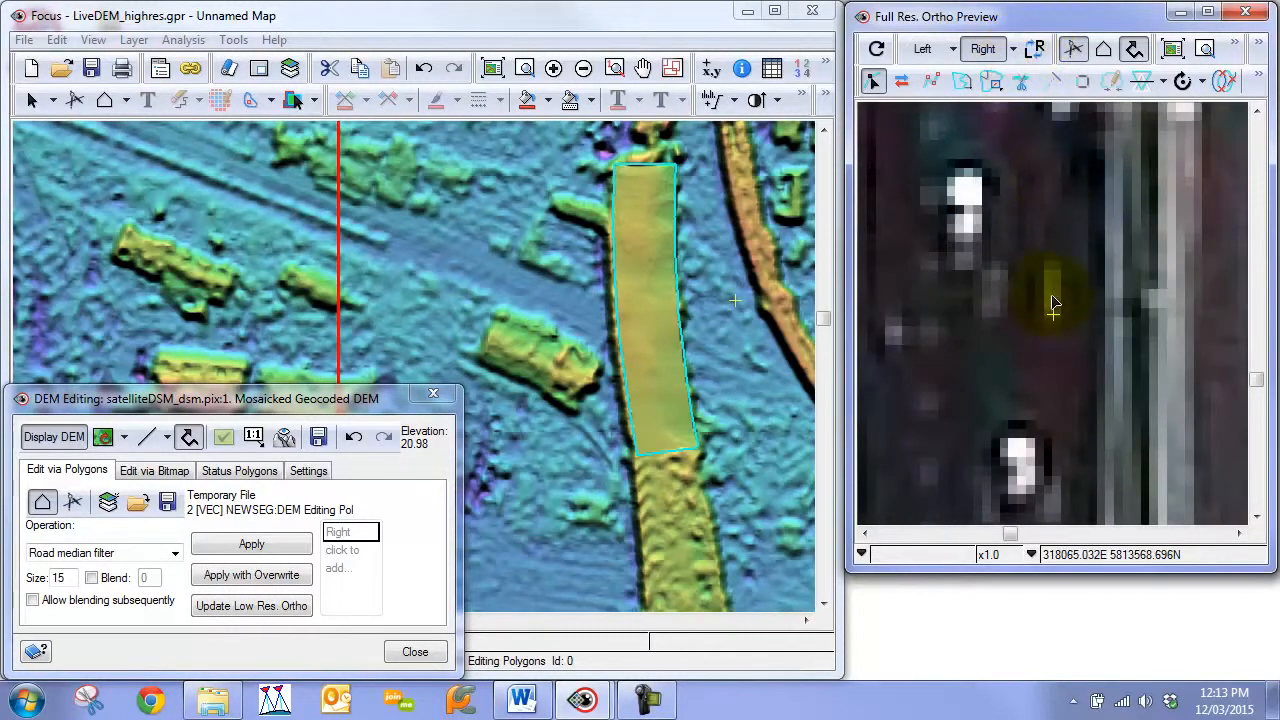
- Switch the ortho preview to show the left image
left_click(917, 48)
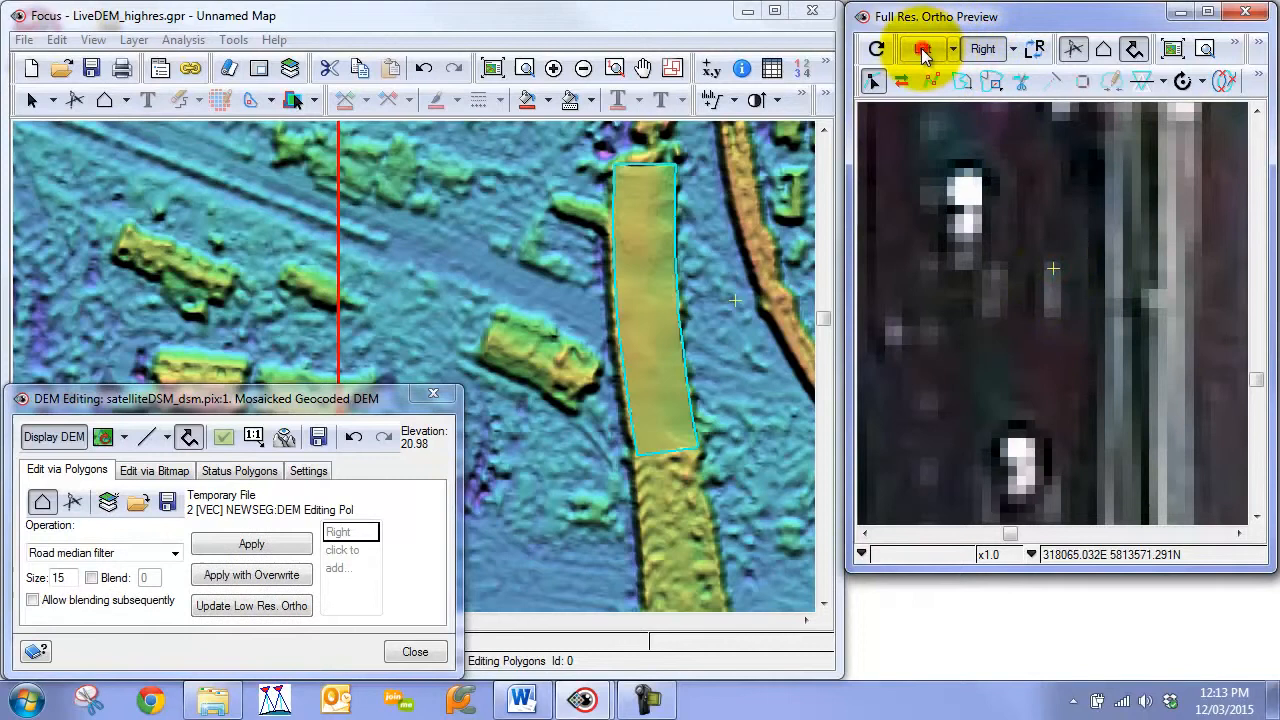
left_click(920, 49)
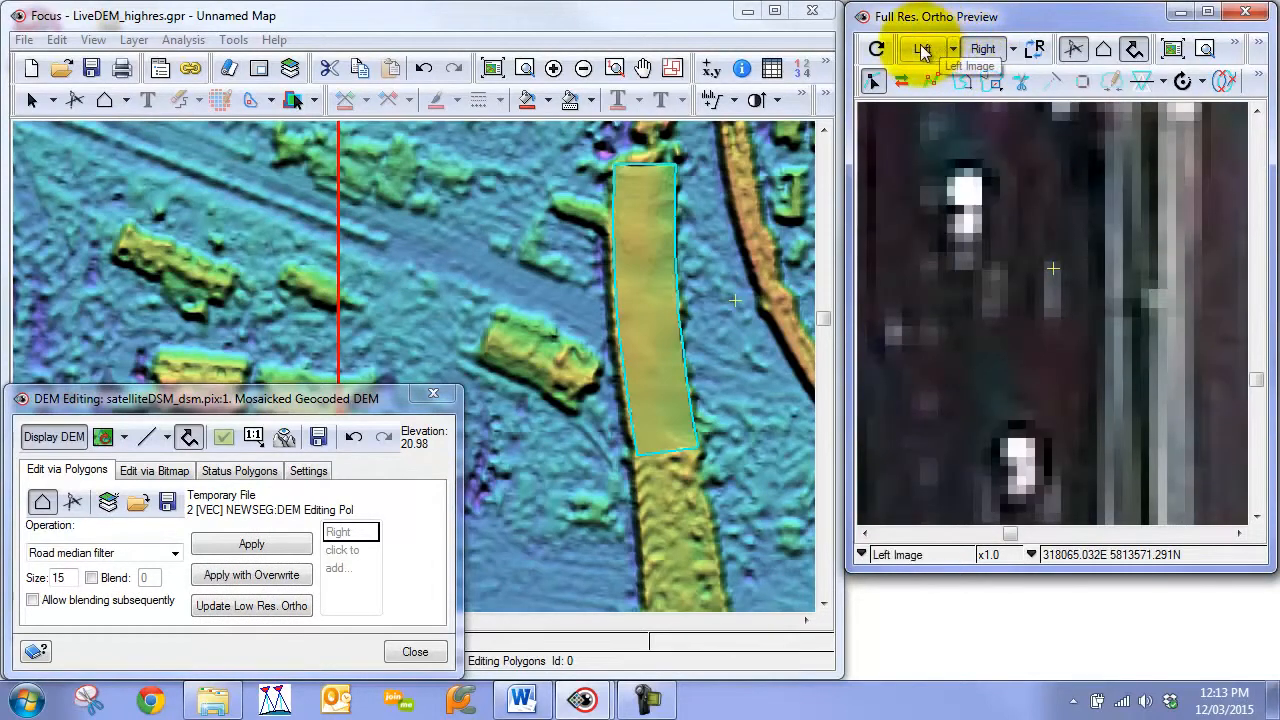
left_click(919, 49)
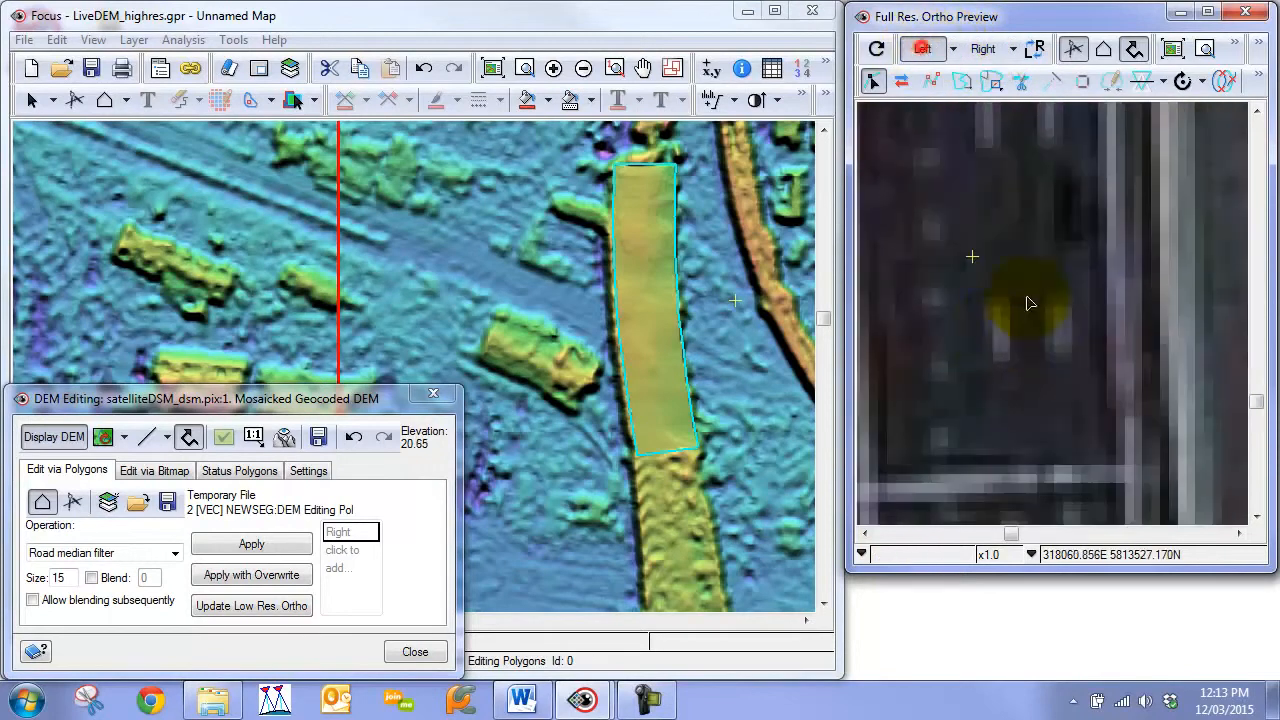
- Add 1 to the elevation inside the overpass polygon and recheck the ortho preview
left_click(175, 553)
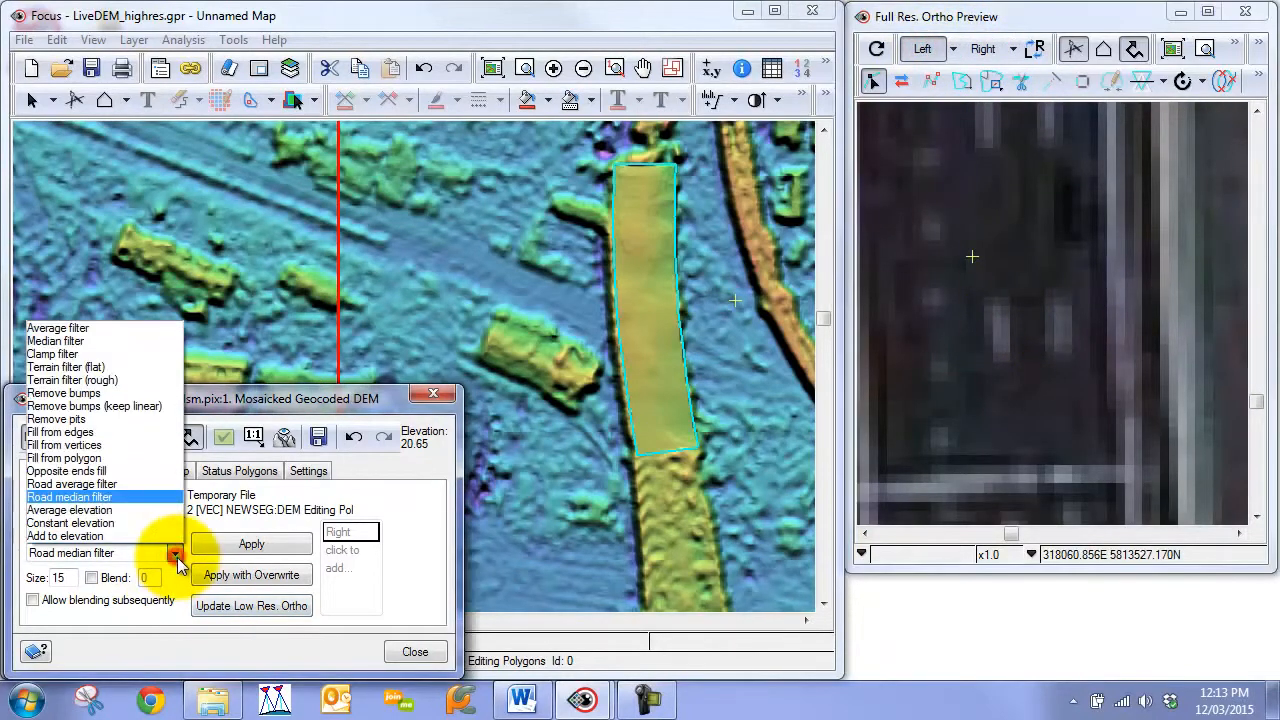
left_click(70, 522)
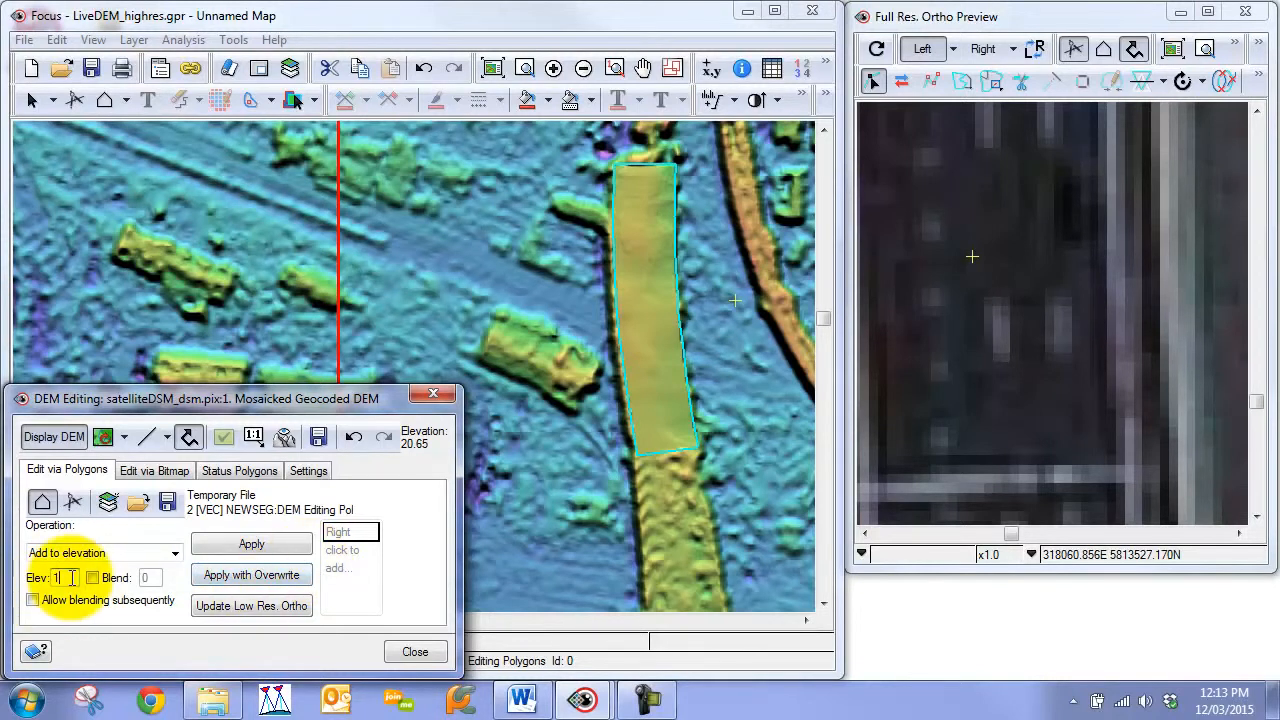
left_click(251, 544)
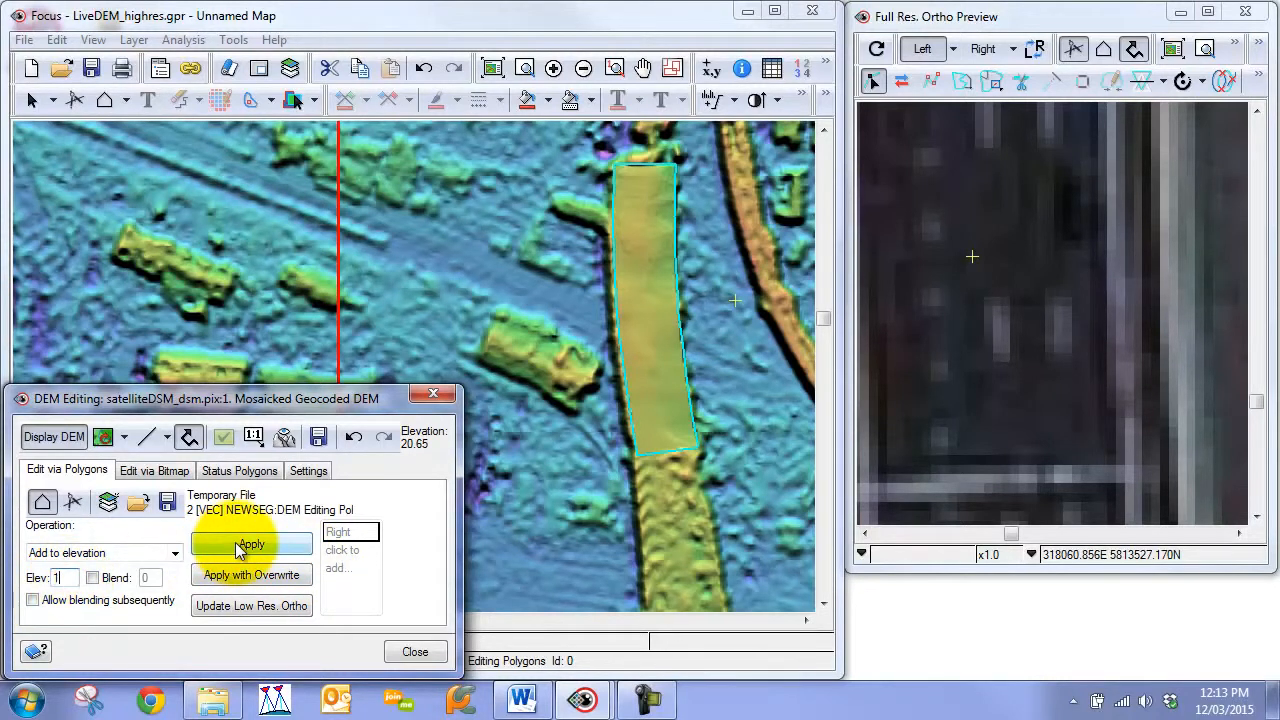
left_click(251, 544)
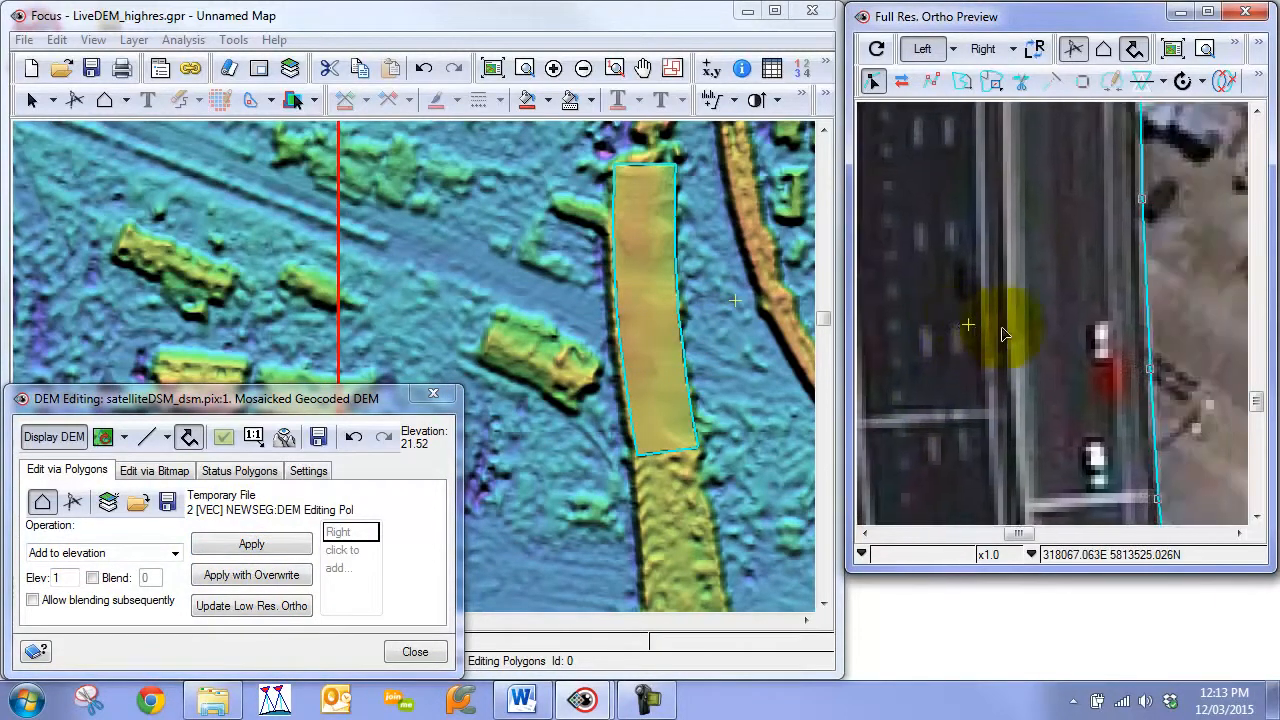
left_click(1011, 48)
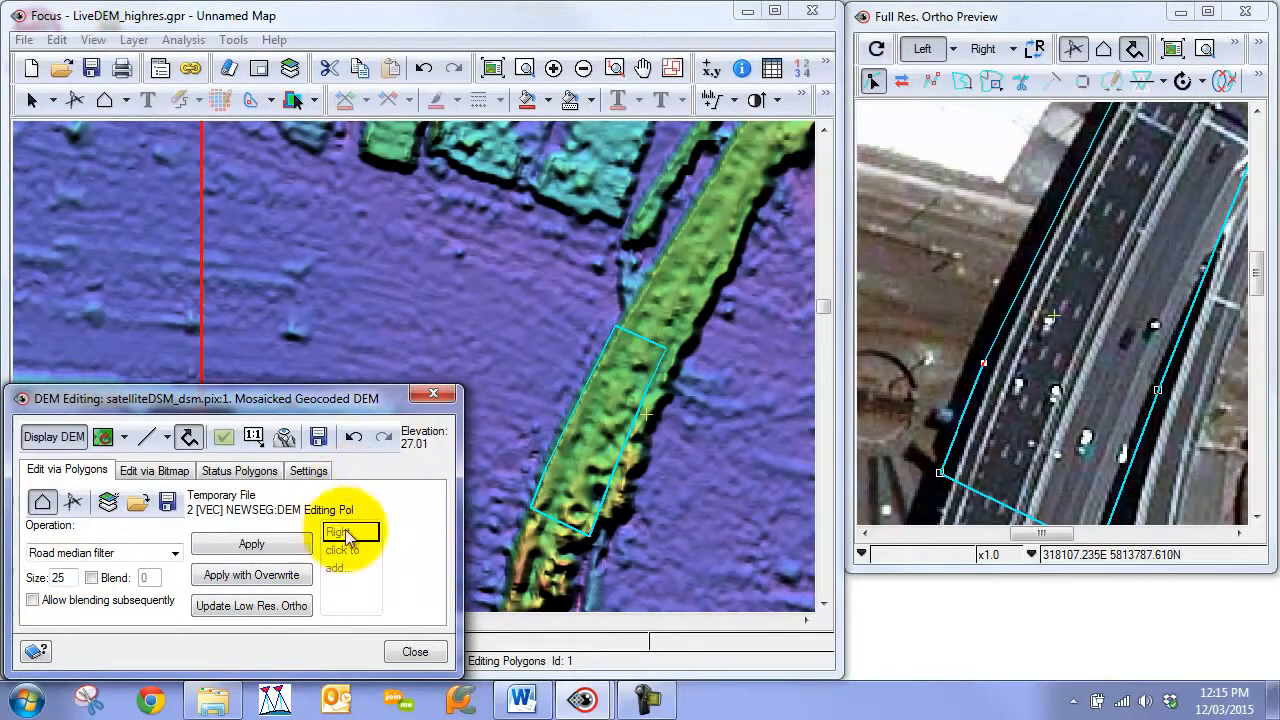
- Apply the size-25 road median filter inside the curved overpass polygon
left_click(251, 544)
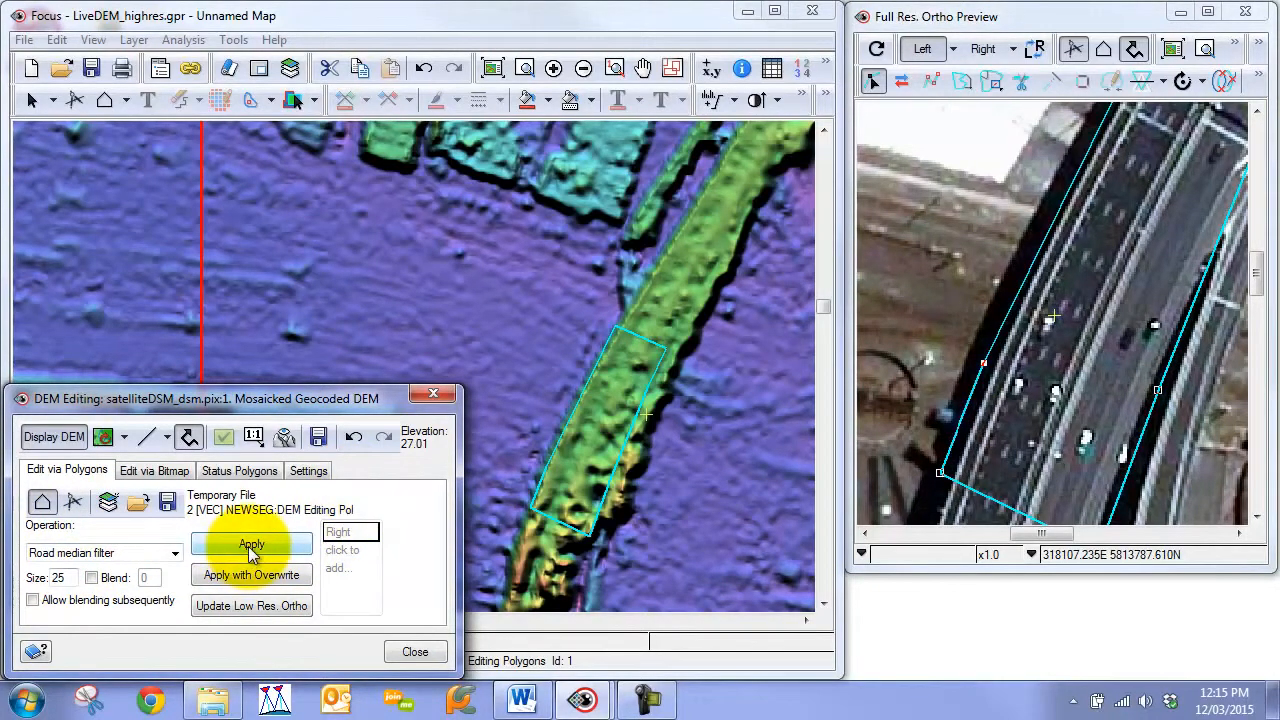
left_click(251, 544)
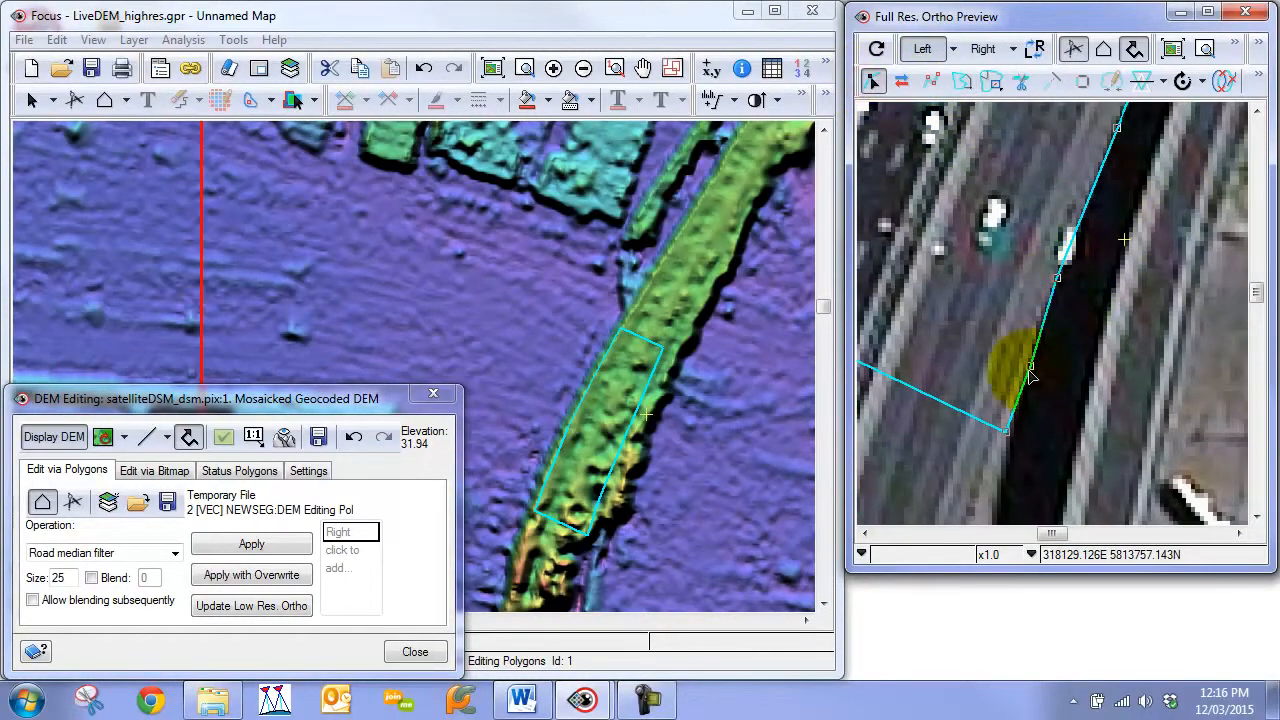
- Drag a polygon corner in the ortho preview onto the road edge
left_click_drag(1033, 375, 1010, 443)
type("15")
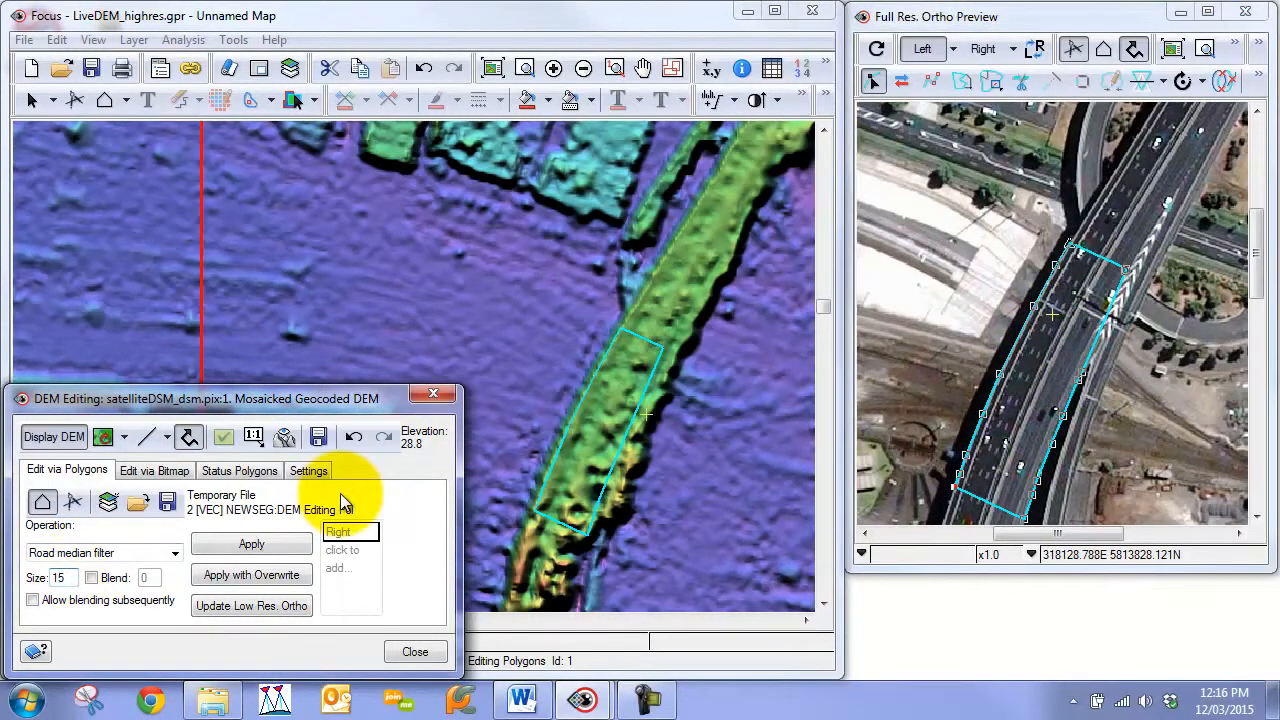
- Apply the size-15 filter to the first overpass polygon and regenerate the full-resolution preview
left_click(251, 544)
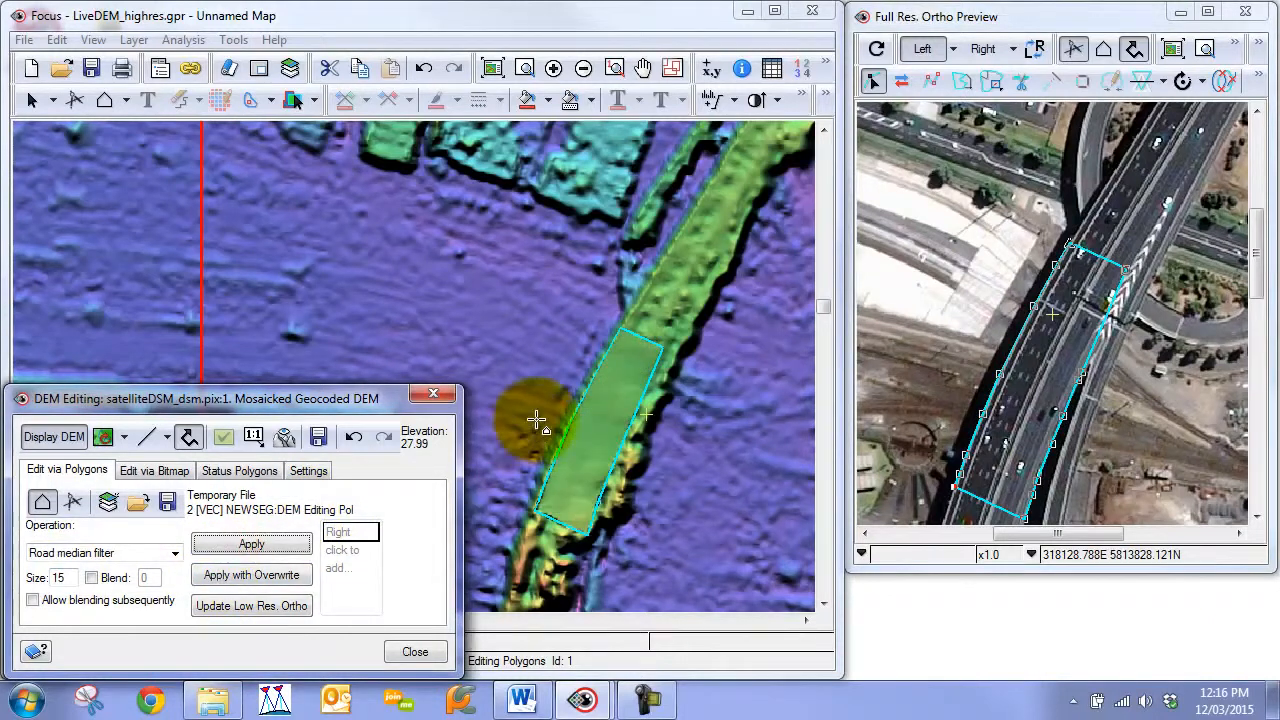
left_click(251, 544)
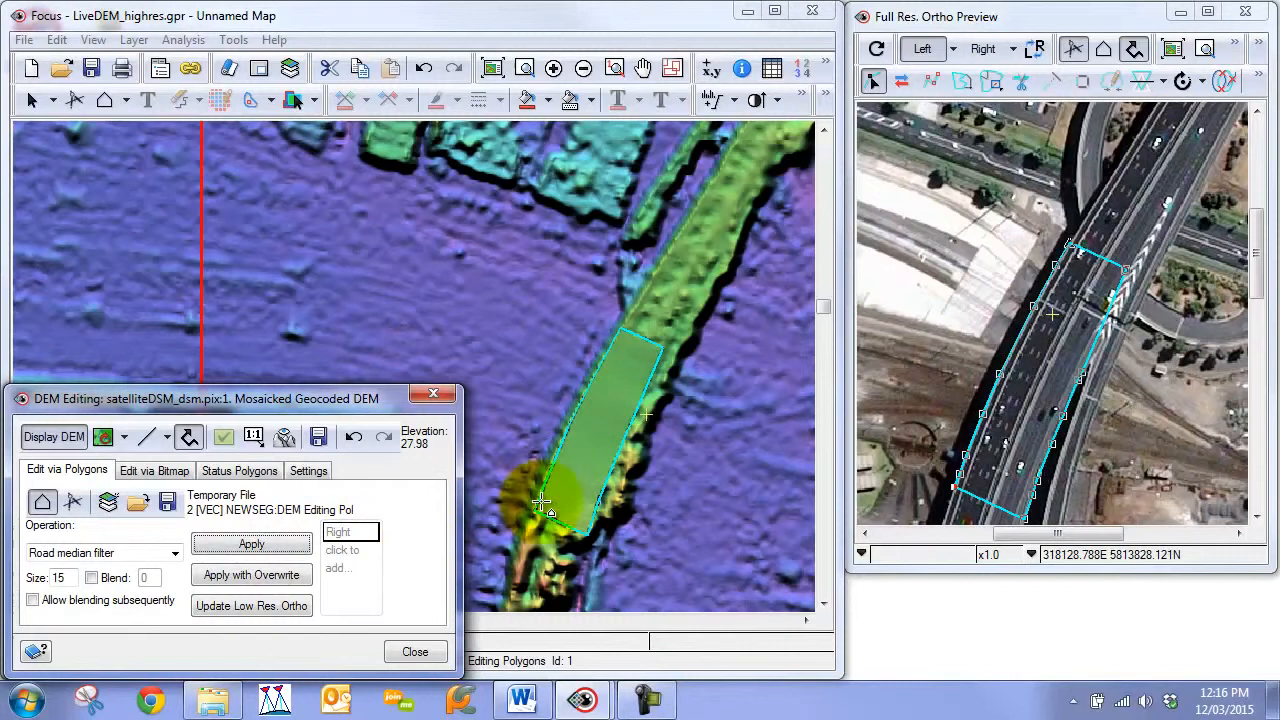
left_click(874, 49)
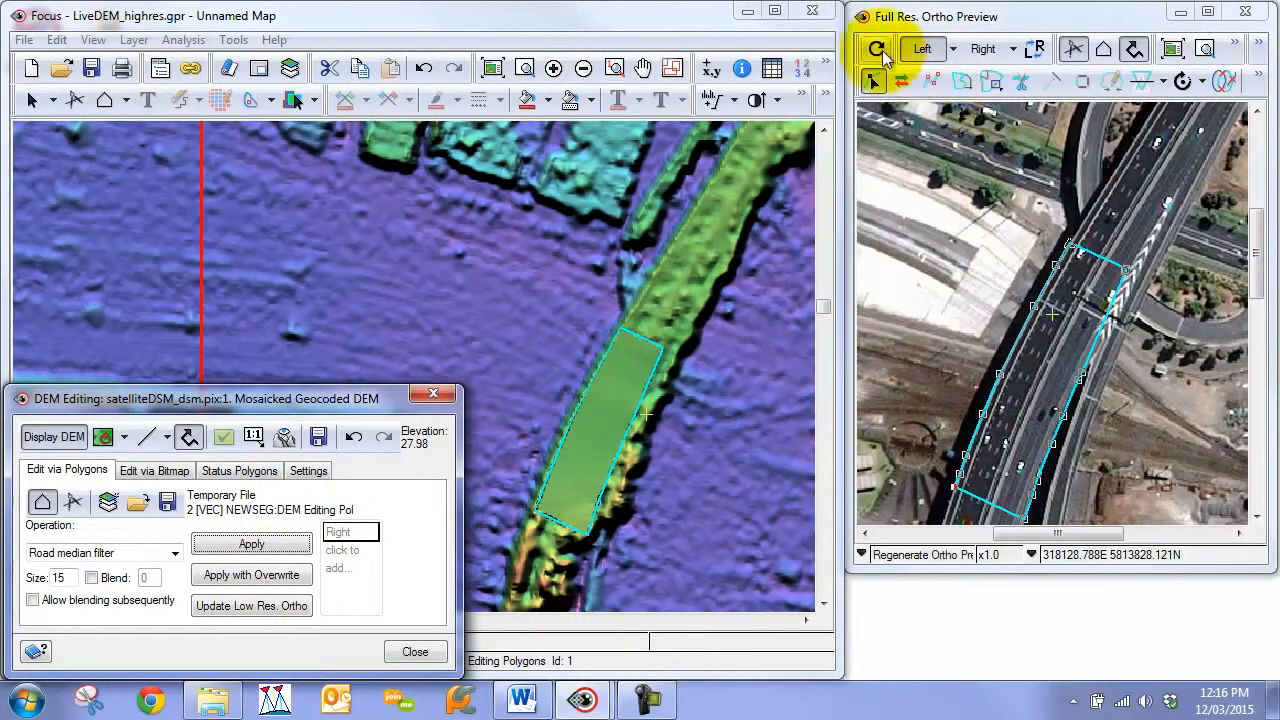
left_click(876, 48)
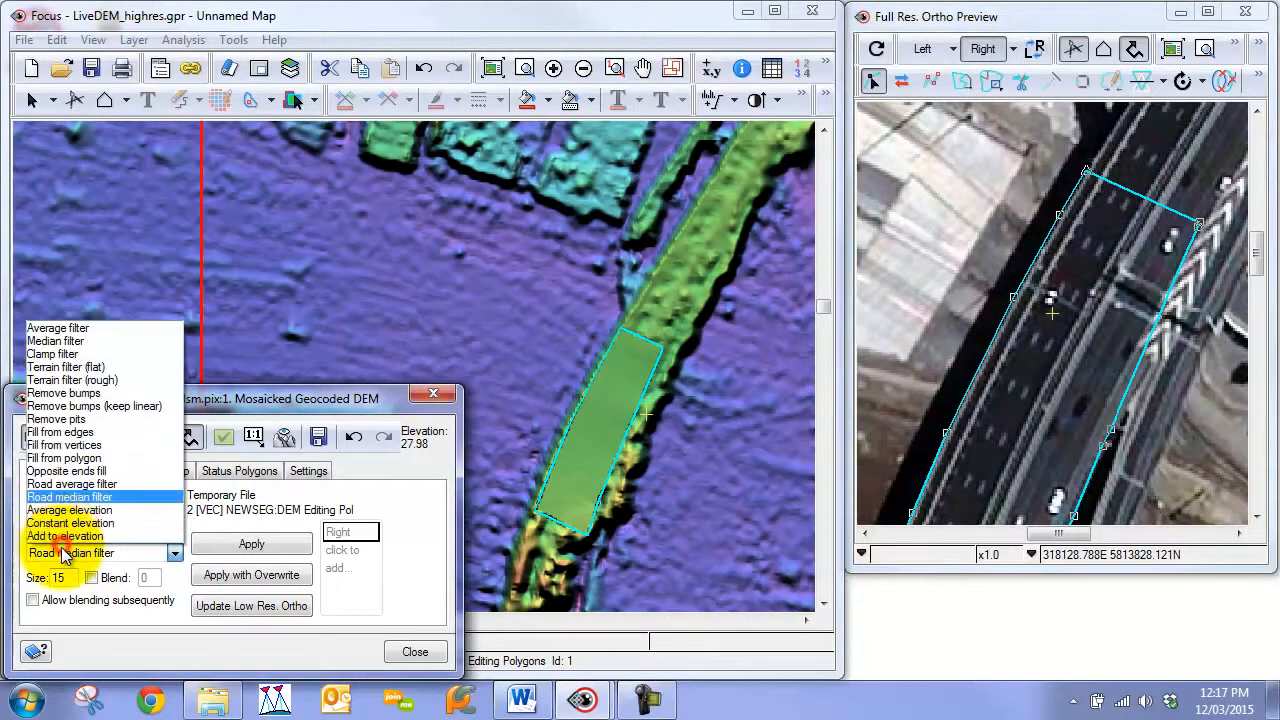
- Lower the overpass section's elevation by 1.5 with Add to elevation, then regenerate the ortho preview
left_click(66, 523)
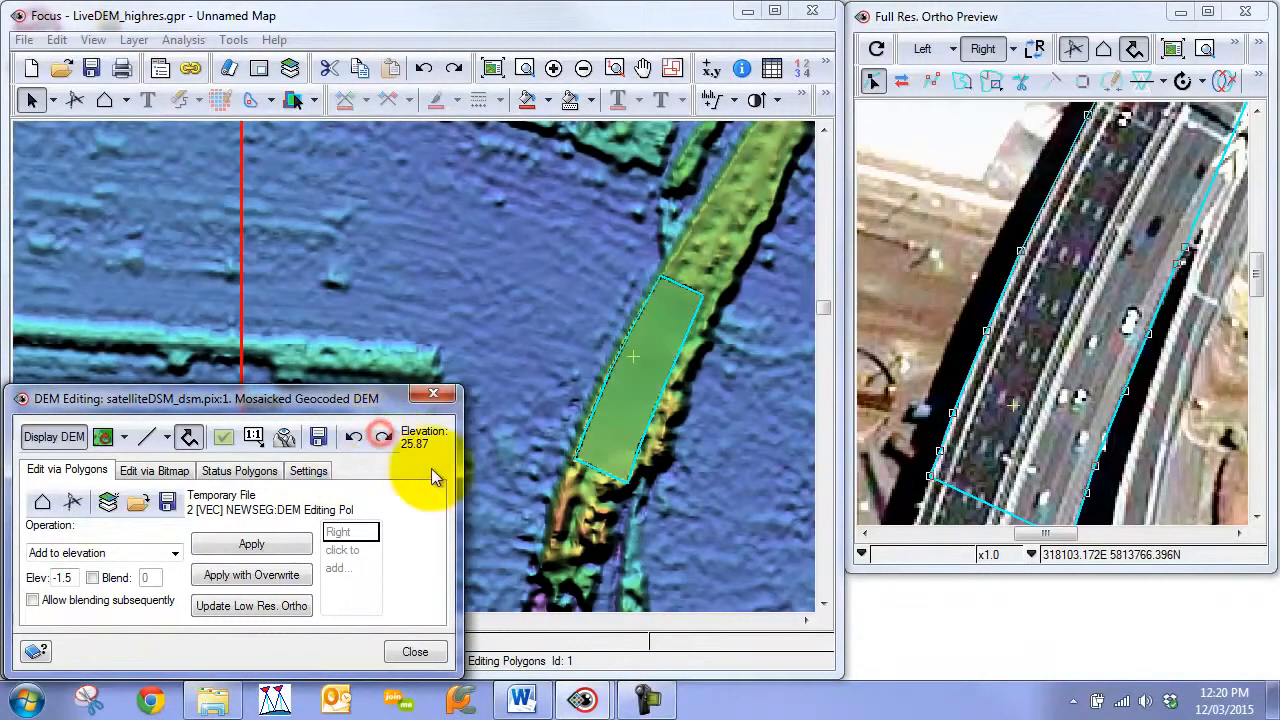
mouse_move(710, 157)
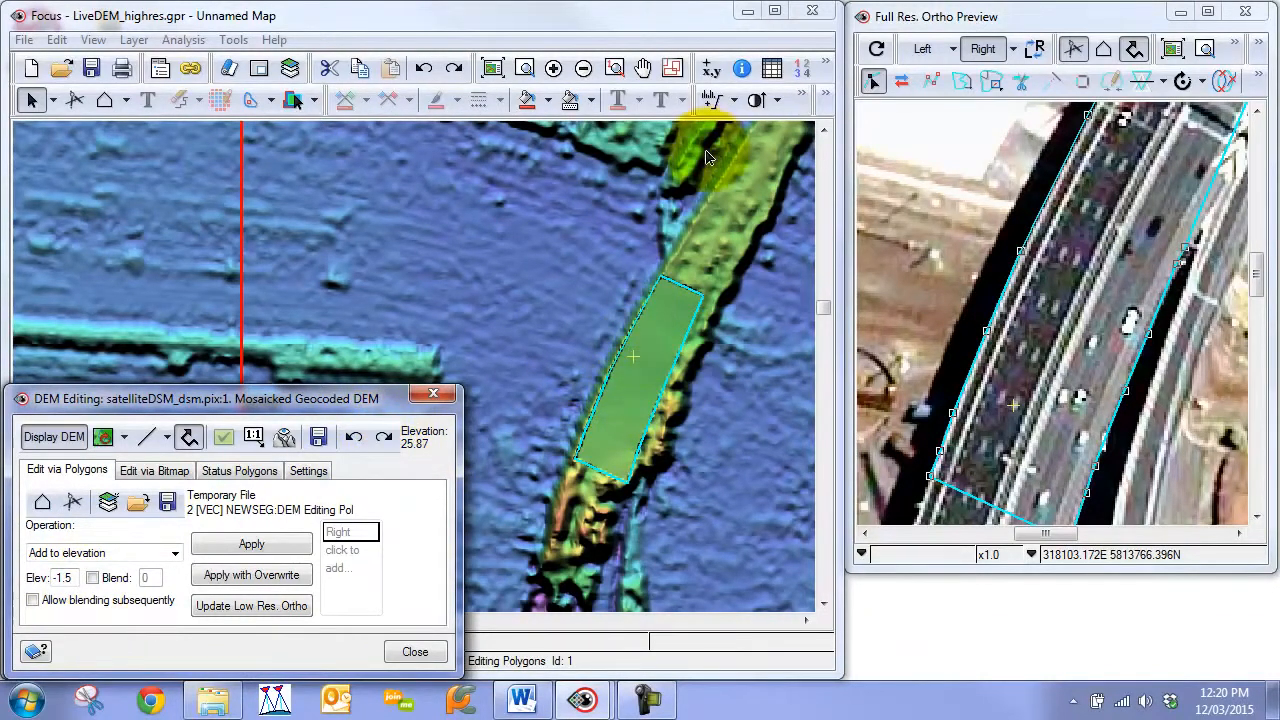
left_click(875, 48)
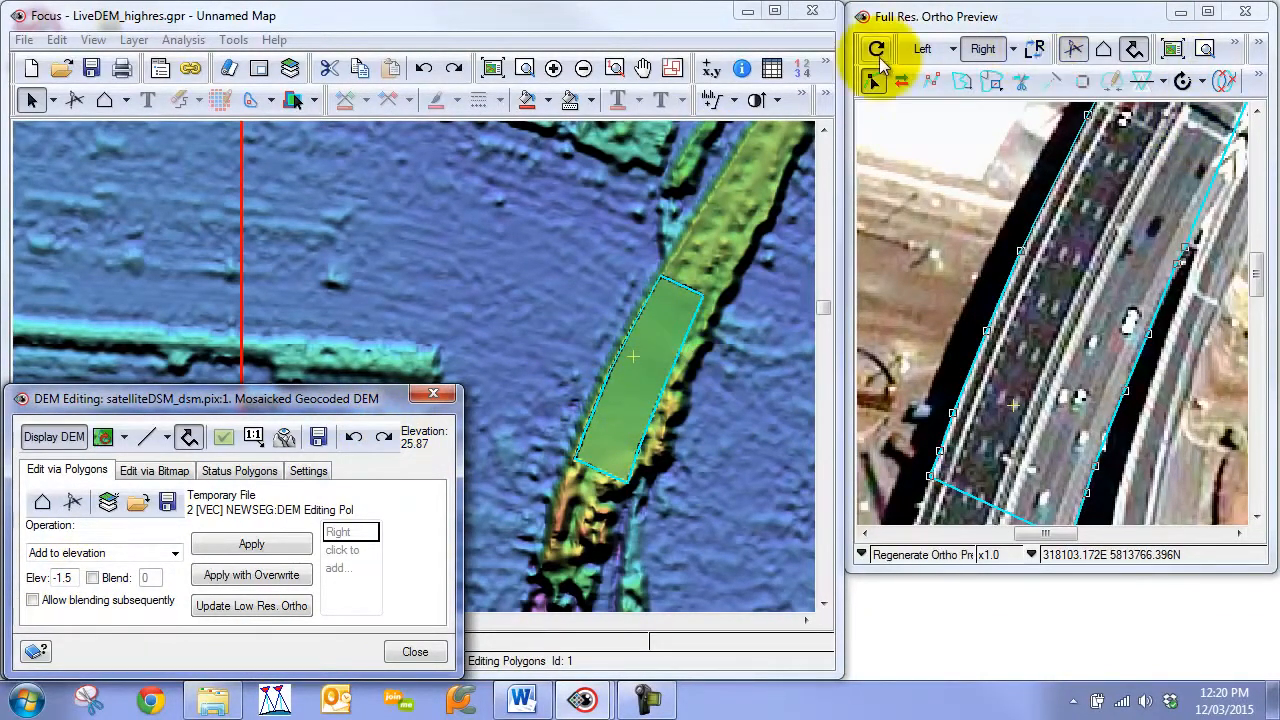
left_click(1036, 50)
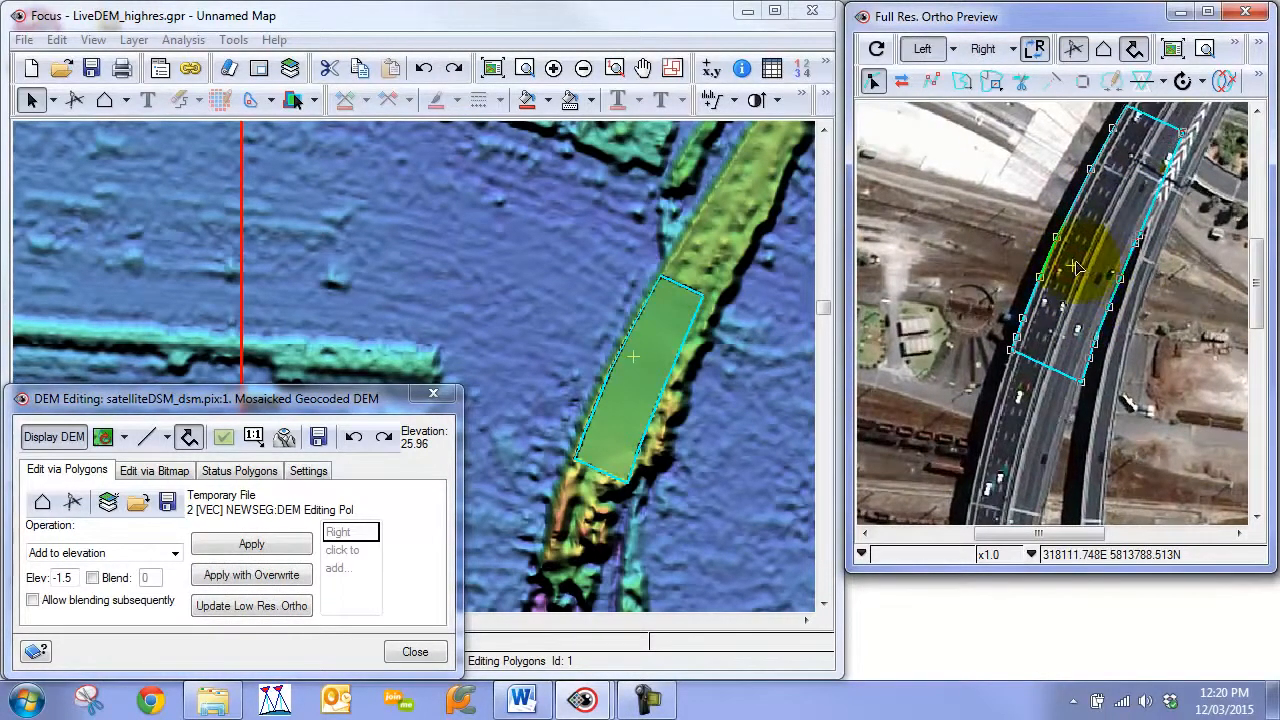
mouse_move(1176, 283)
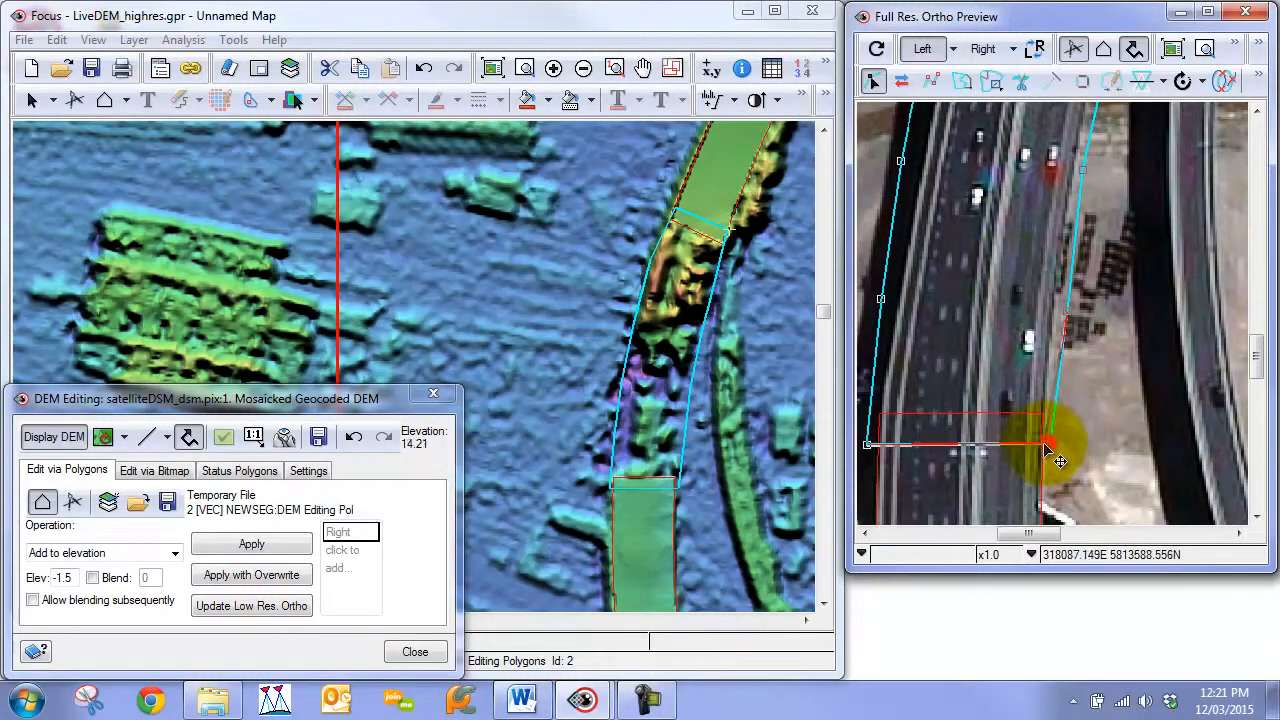
- Fit the curved section's polygon corner onto the road edge and choose opposite ends fill
left_click_drag(1045, 445, 875, 445)
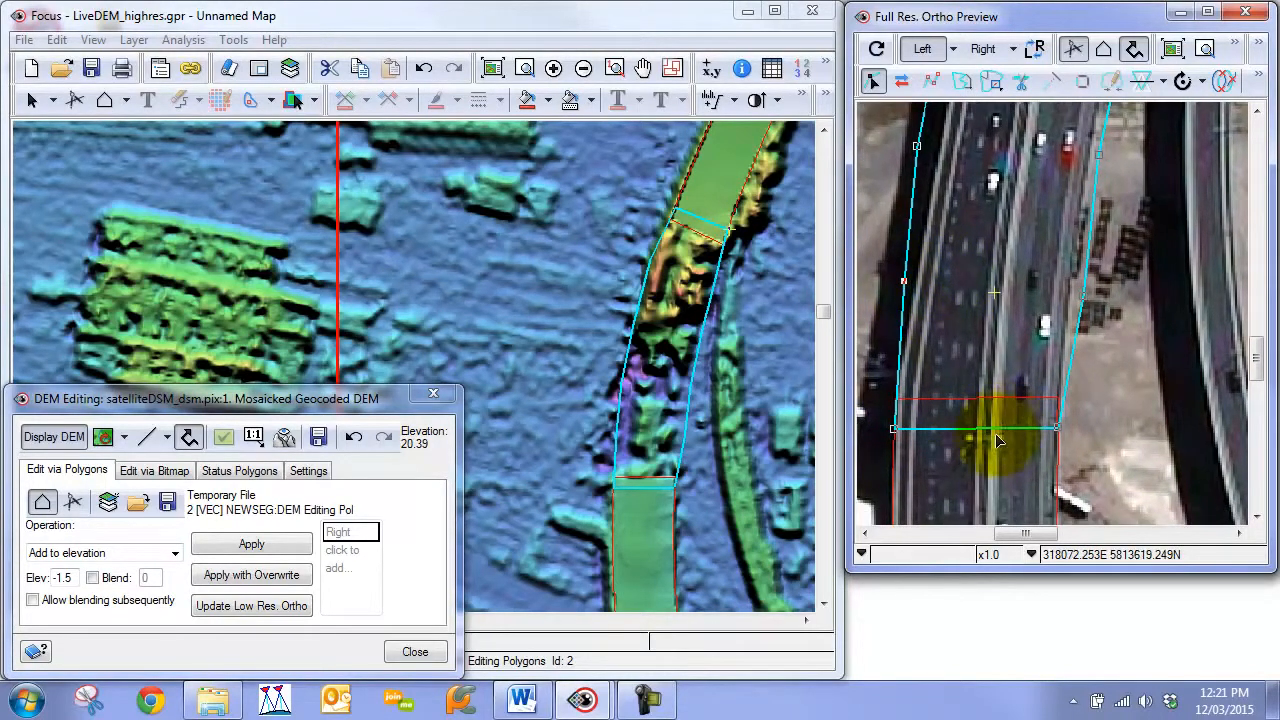
left_click(251, 544)
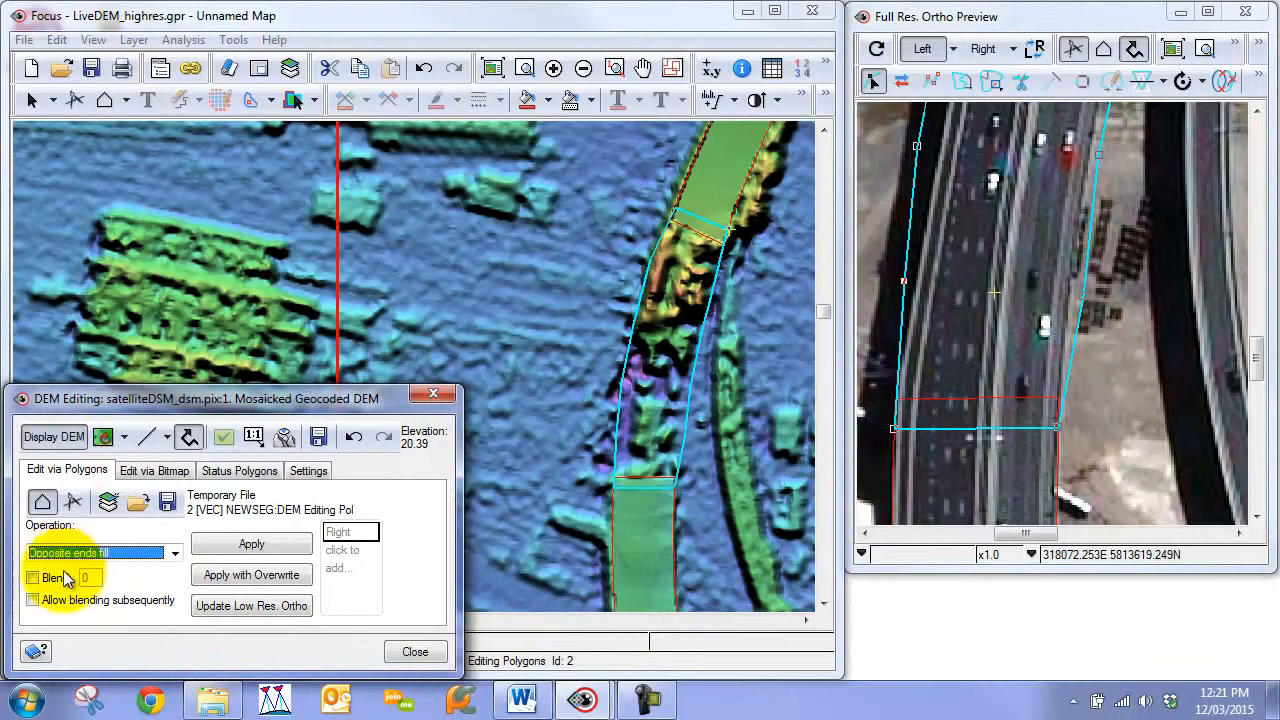
- Apply opposite ends fill to the curved section with Blend enabled at width 5
left_click(33, 577)
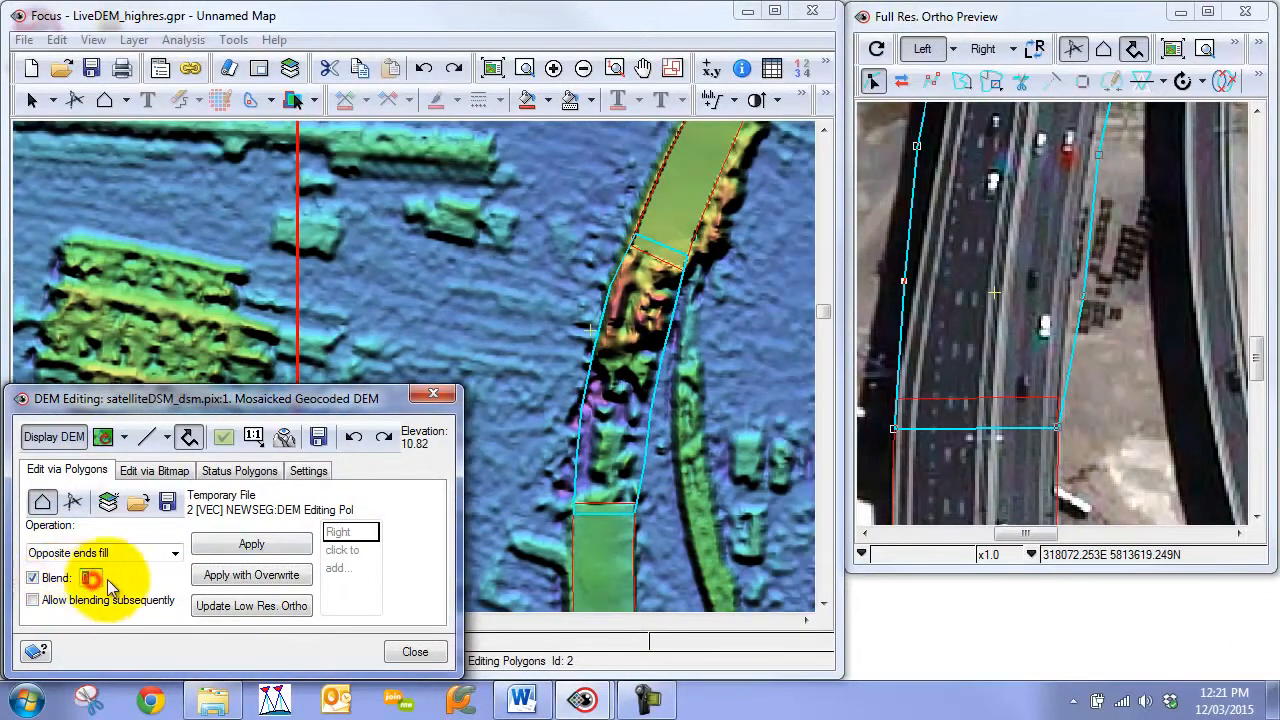
left_click(251, 544)
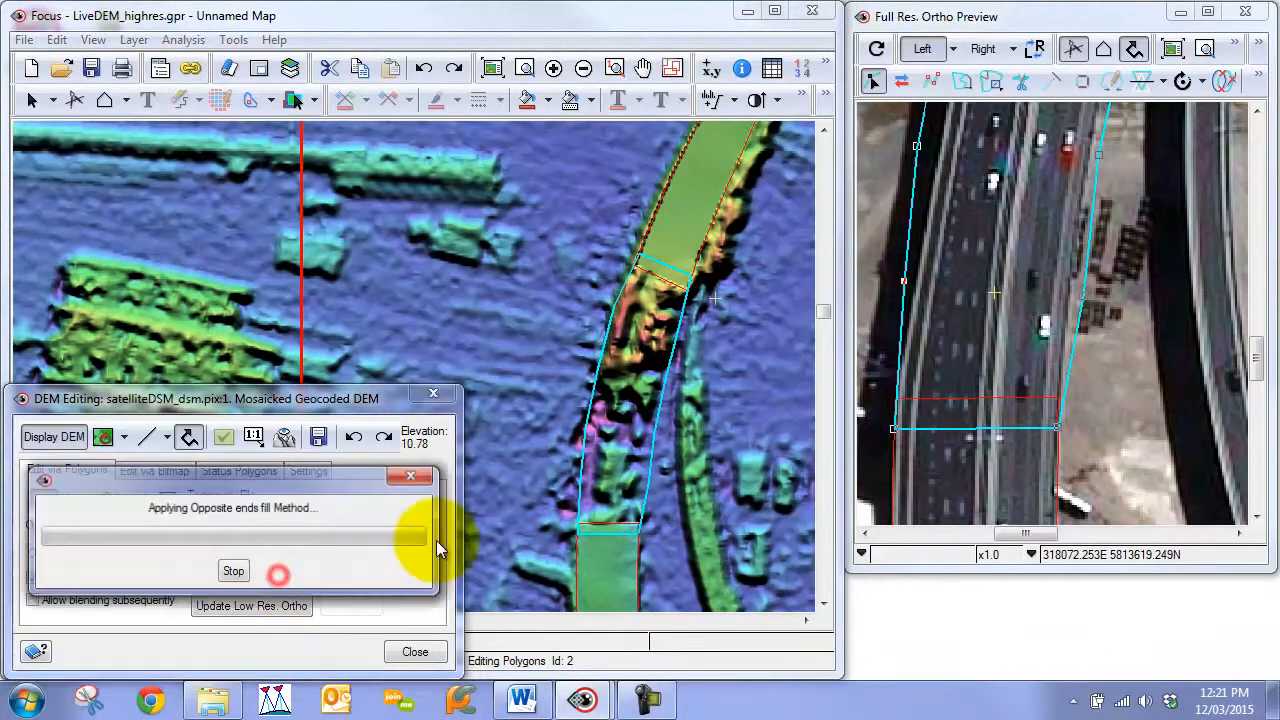
left_click(233, 570)
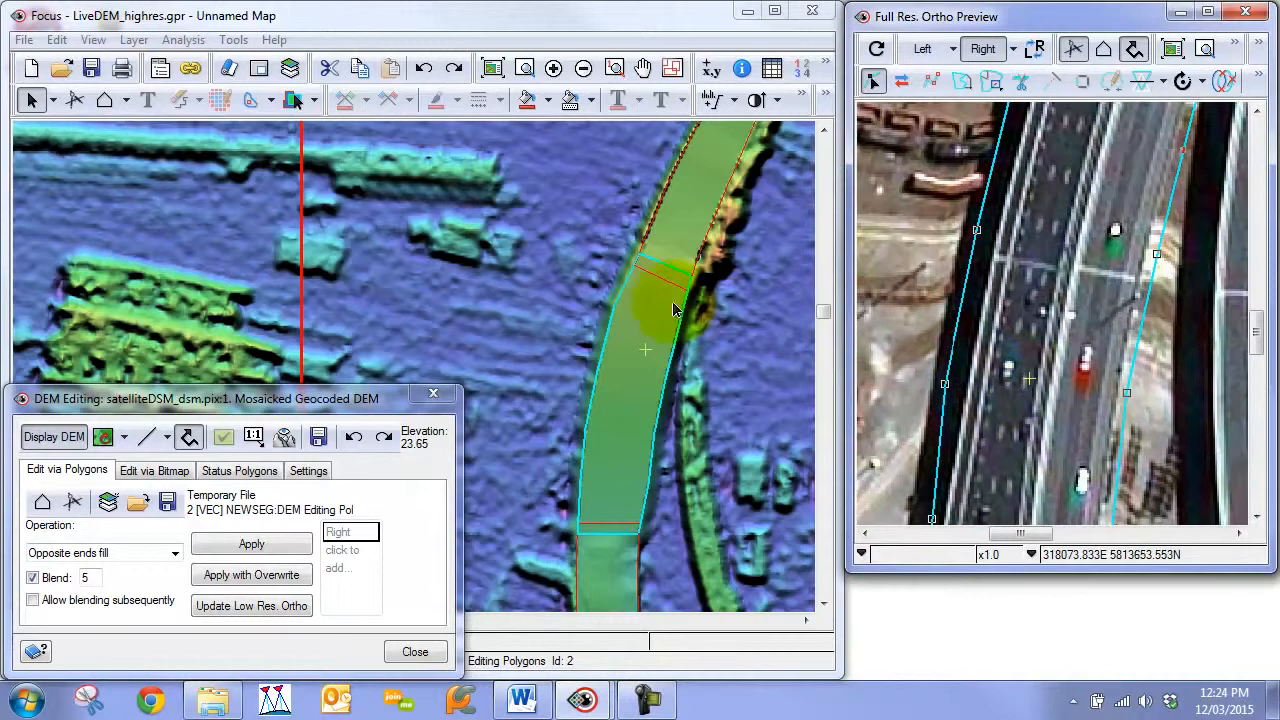
- Undo the blended opposite-ends fill, restoring the curved section's original surface
left_click(353, 437)
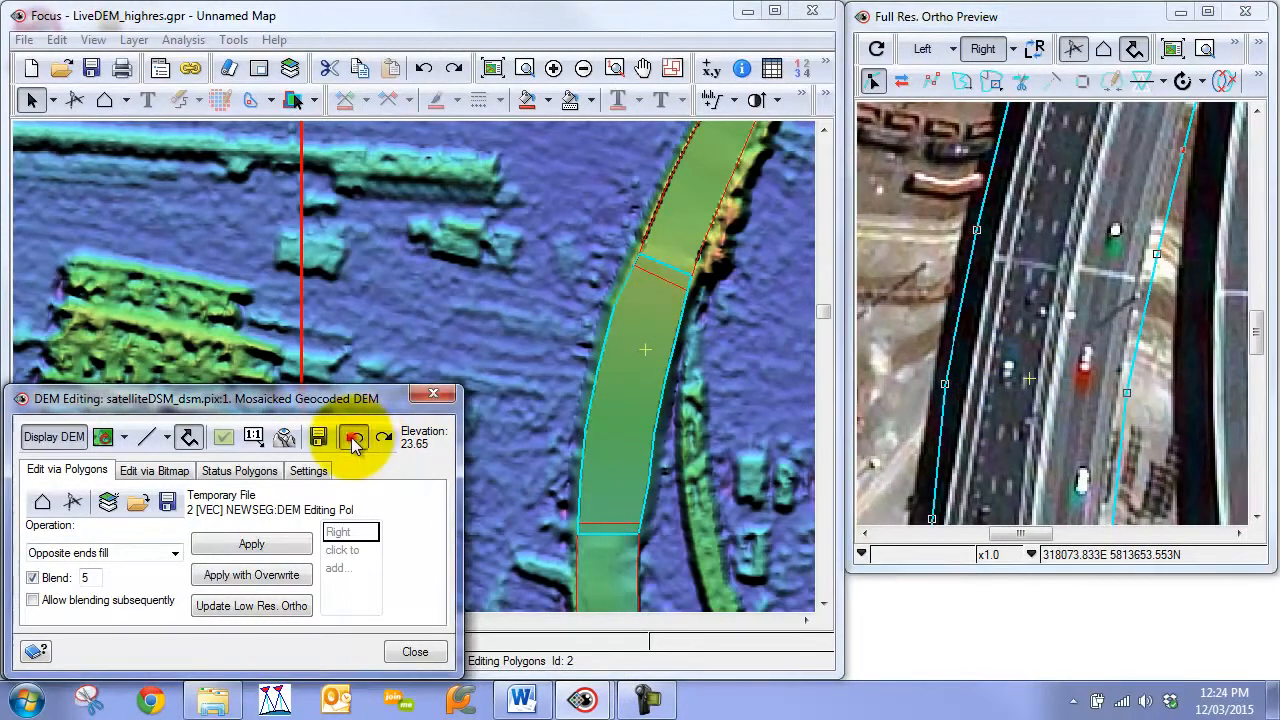
left_click(354, 437)
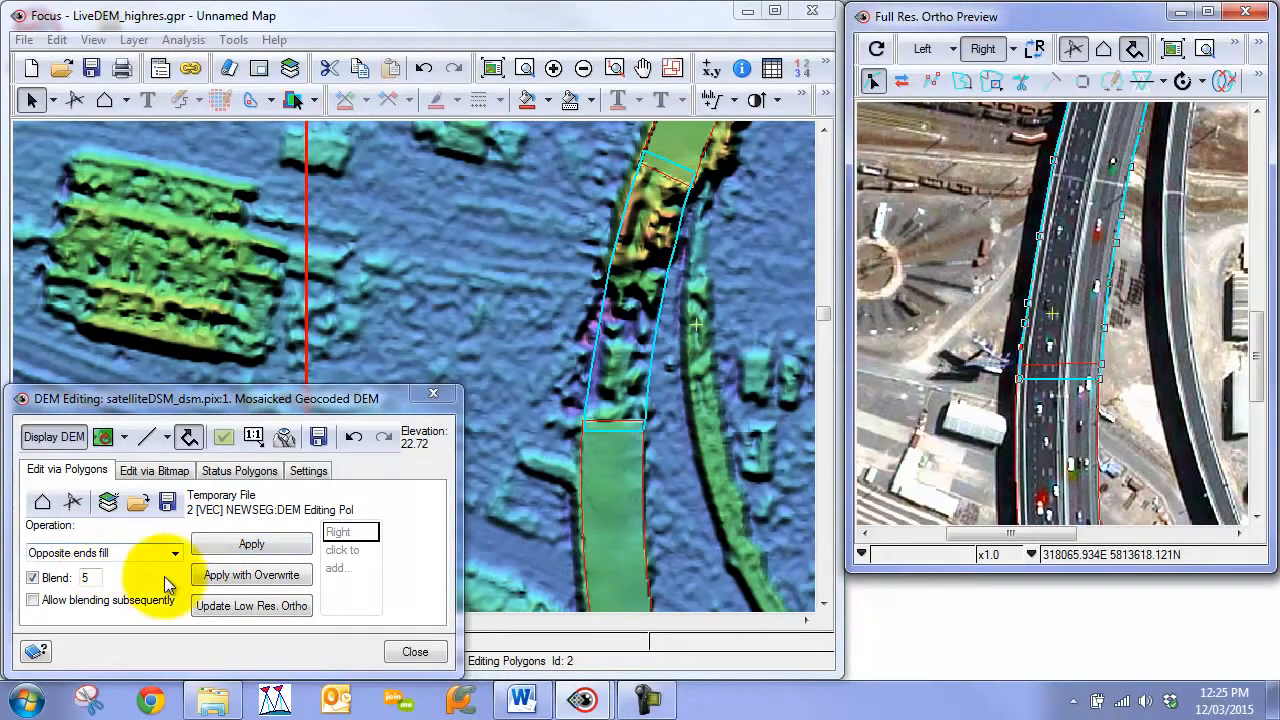
- Reapply the blend-5 opposite ends fill to the curved section with Overwrite
left_click(251, 575)
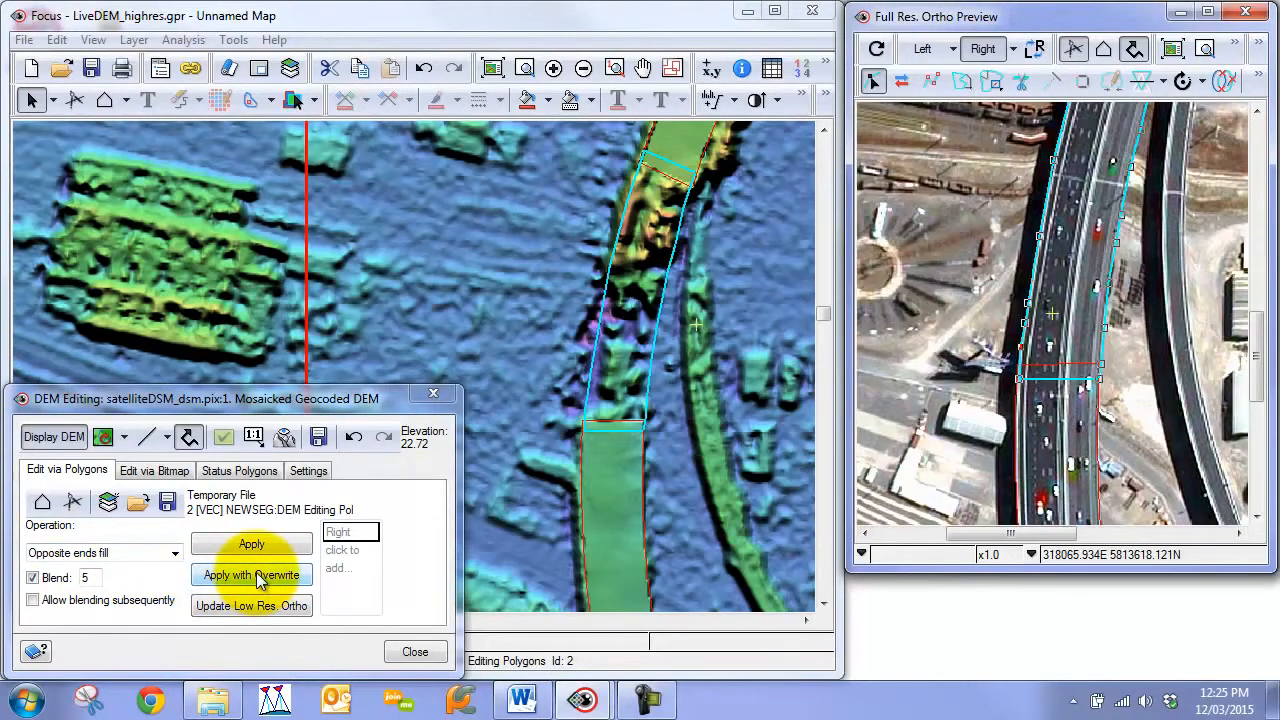
left_click(251, 575)
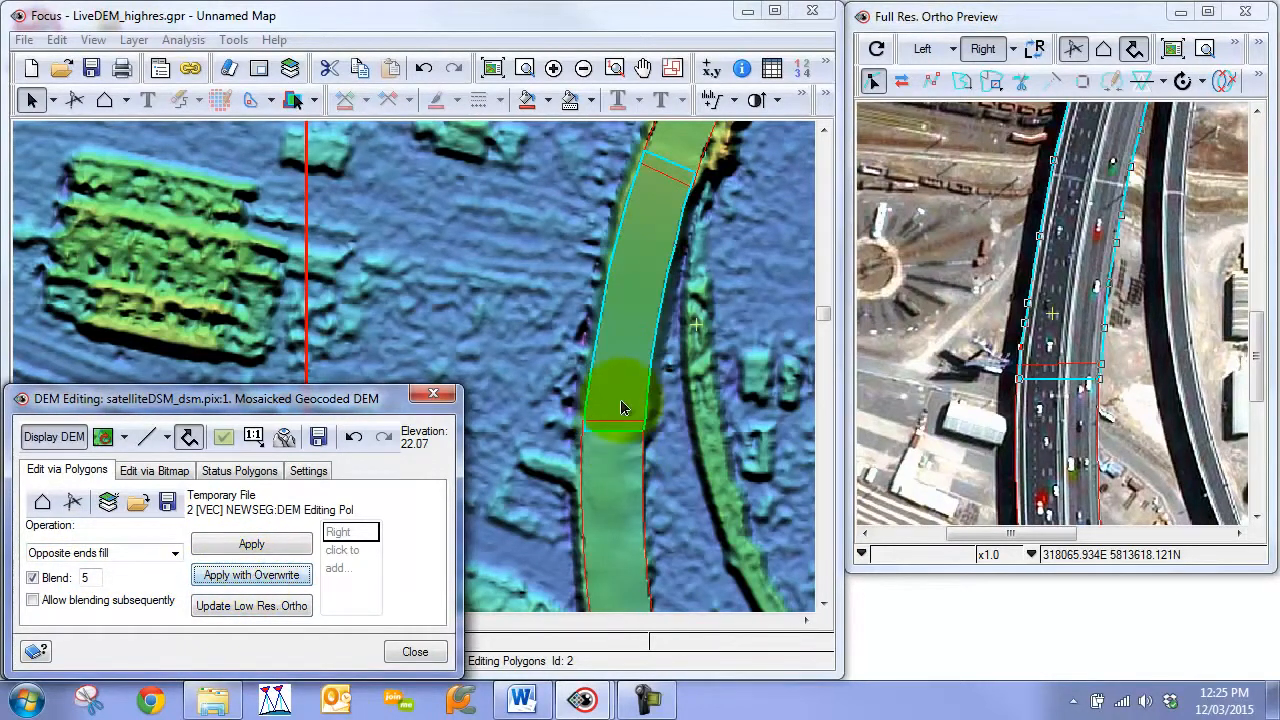